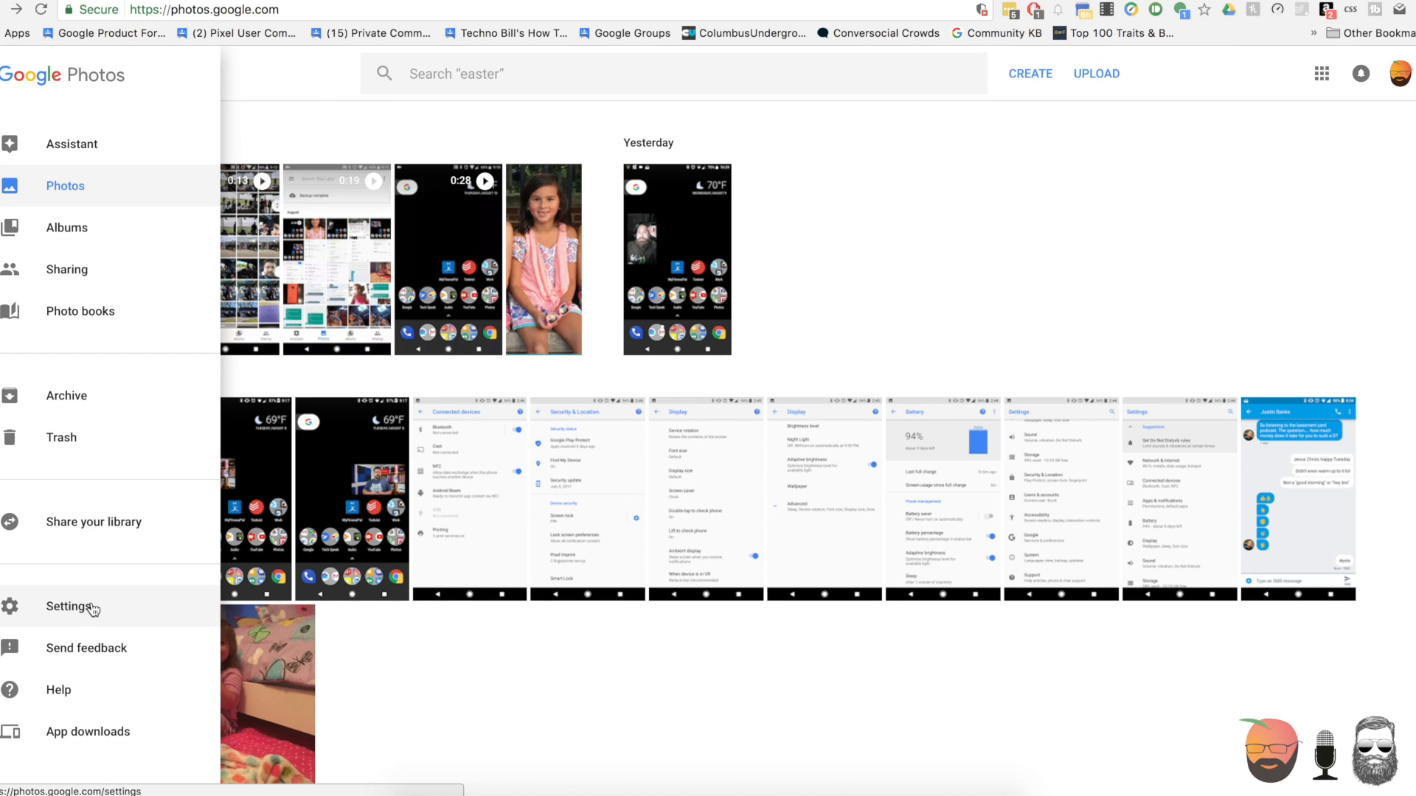
pyautogui.moveTo(97, 597)
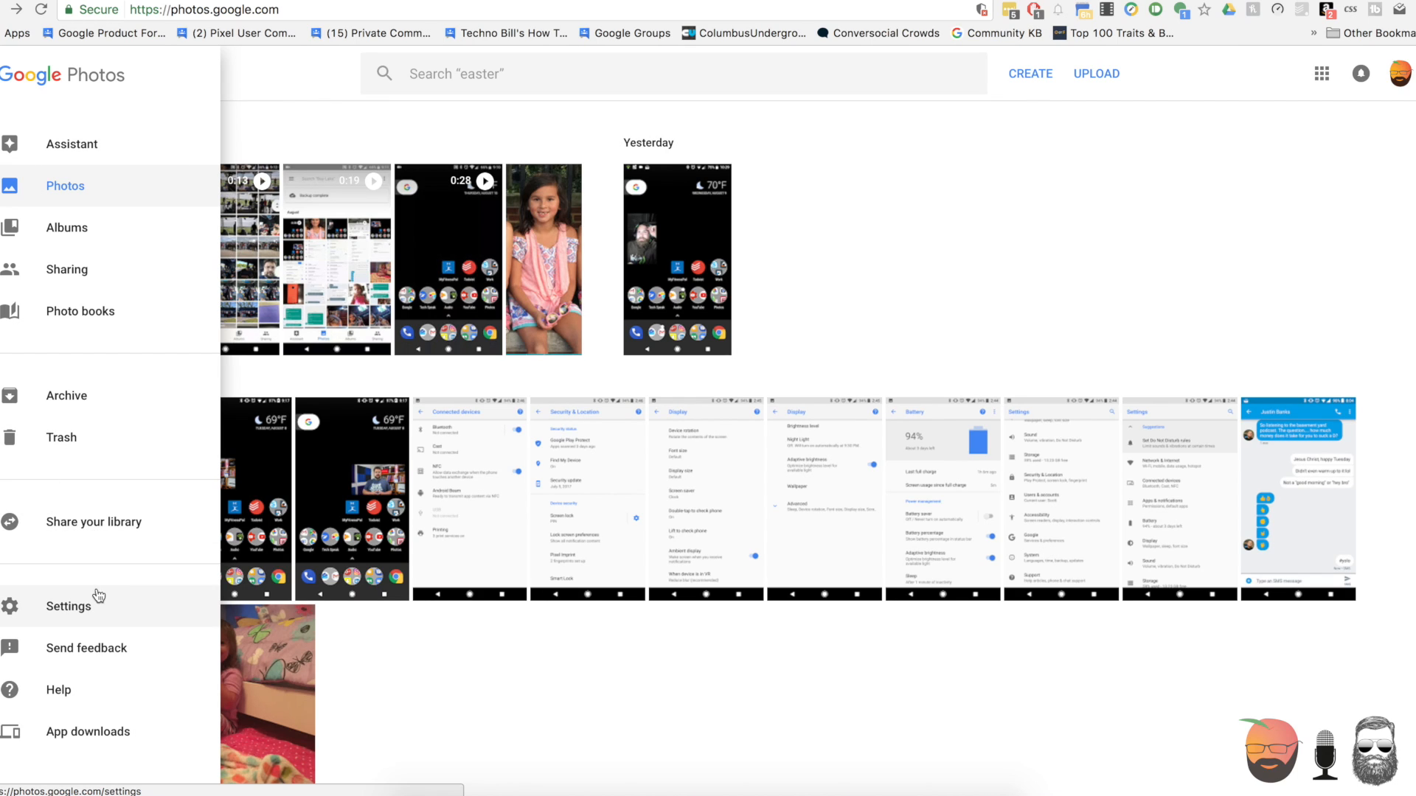
# Step: Show the web Settings page with upload size Original and 1570.7 GB storage left
pyautogui.click(68, 606)
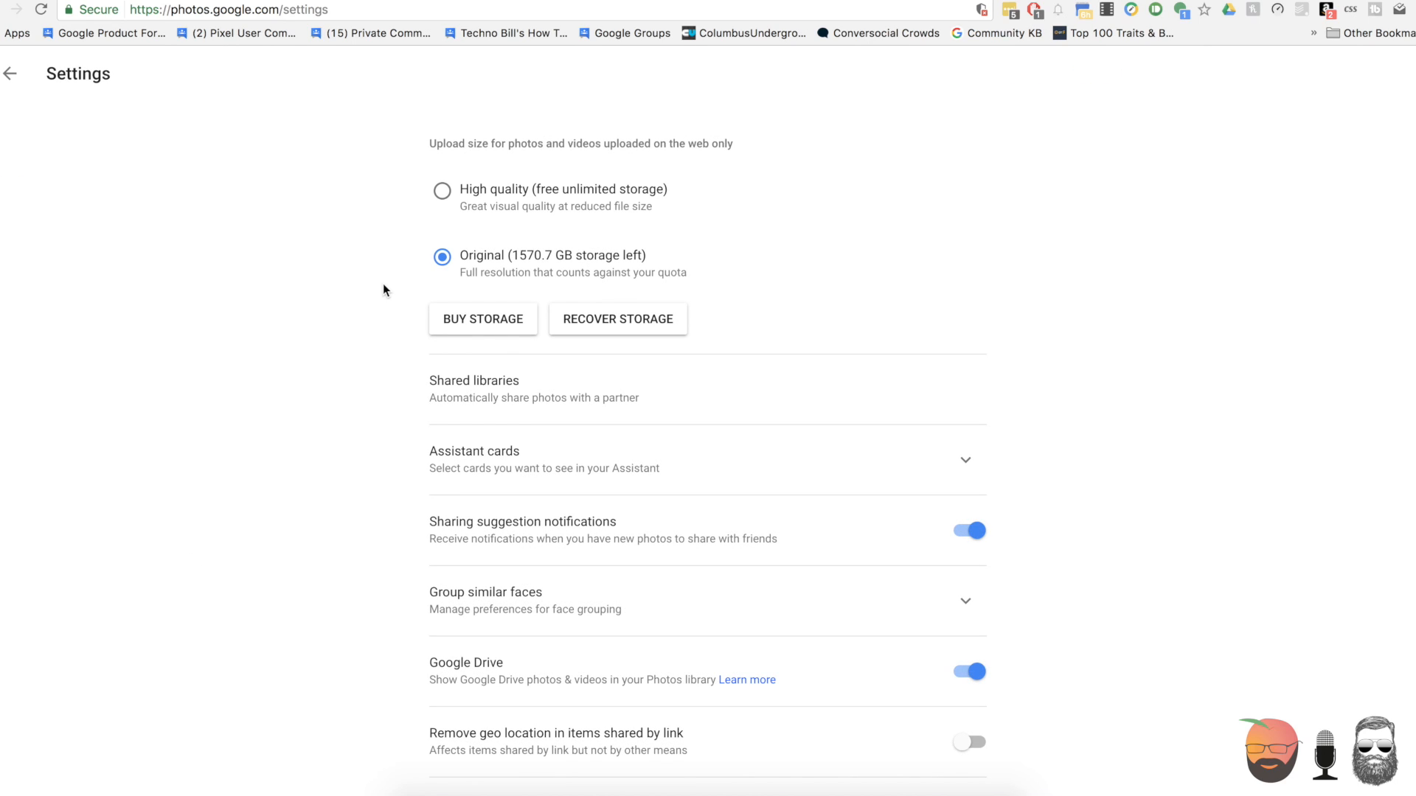
pyautogui.moveTo(670, 185)
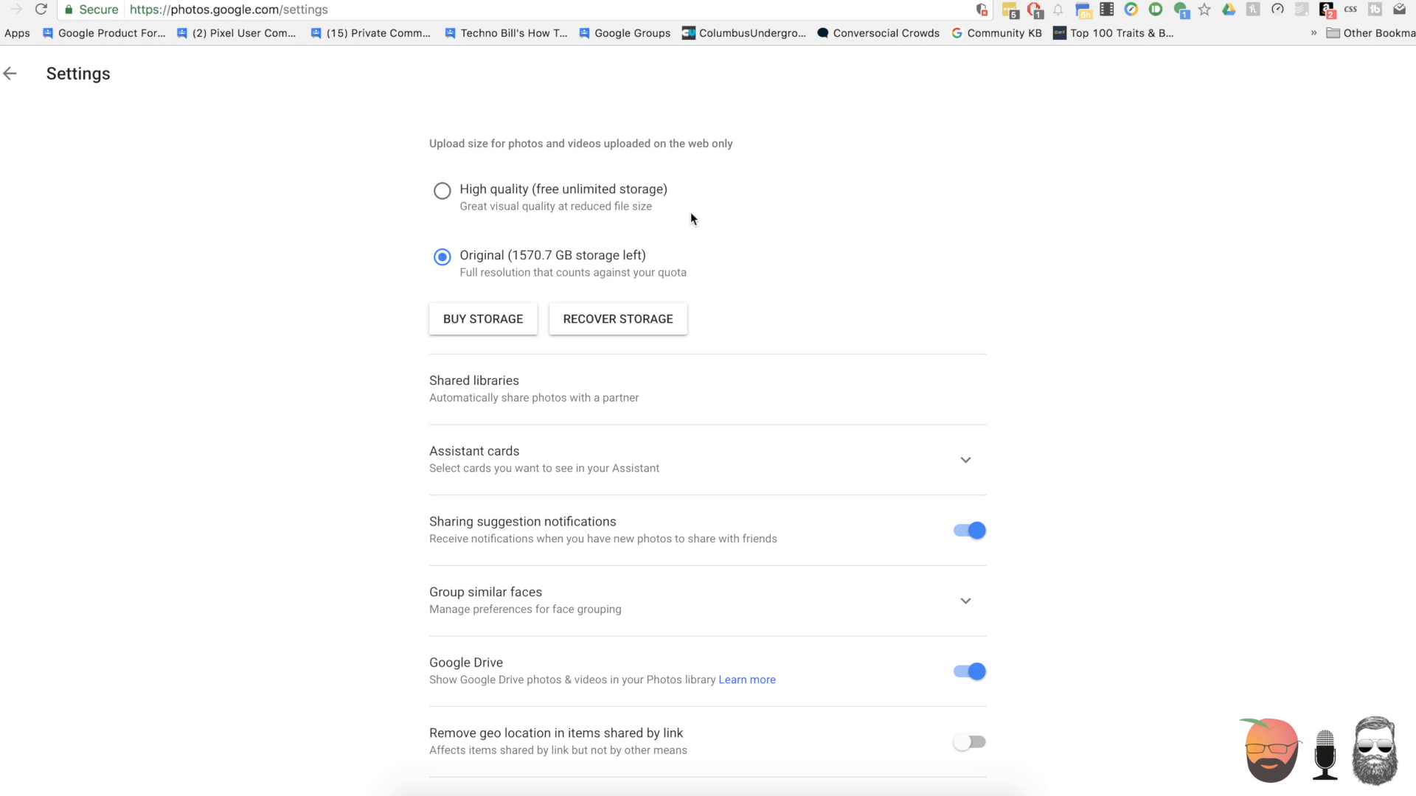
pyautogui.moveTo(610, 226)
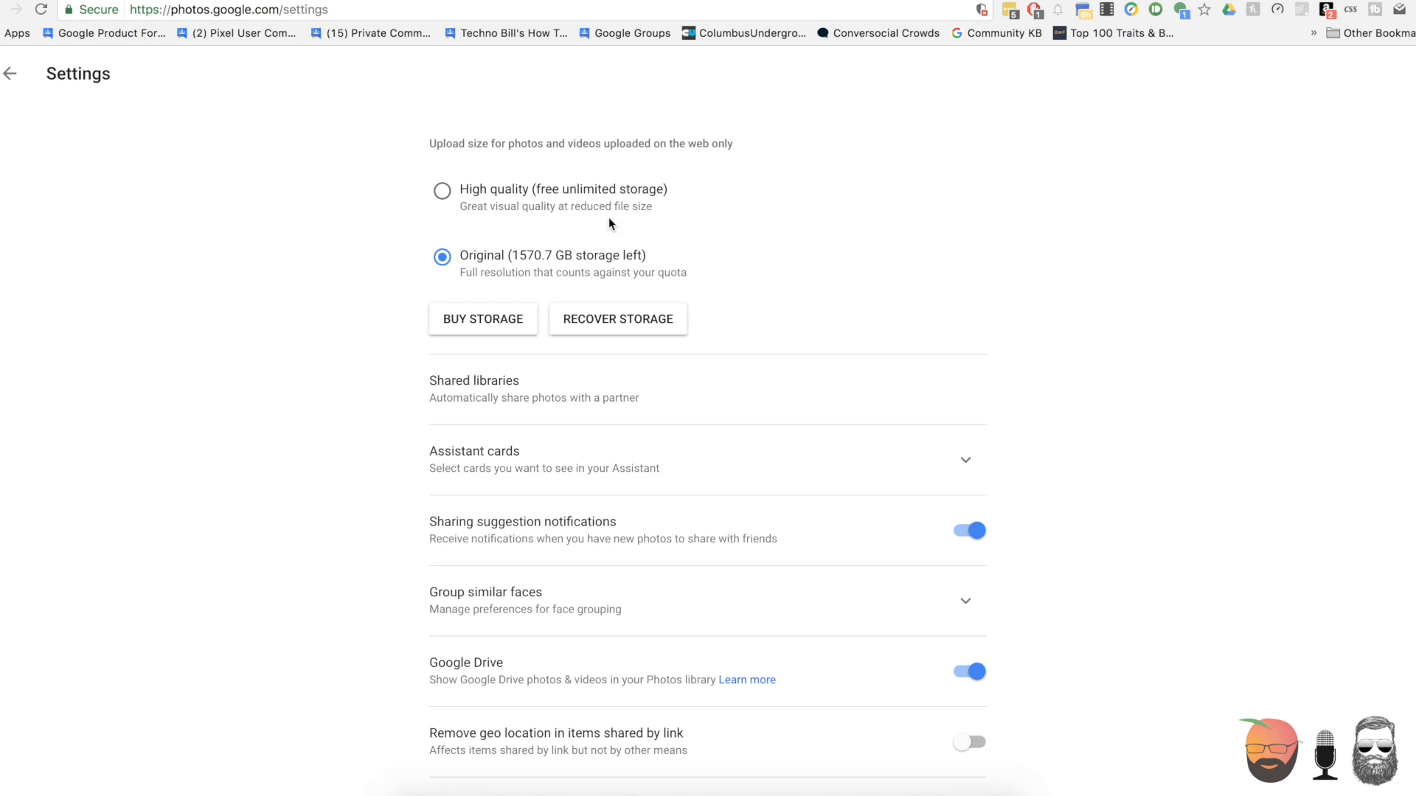
pyautogui.moveTo(542, 226)
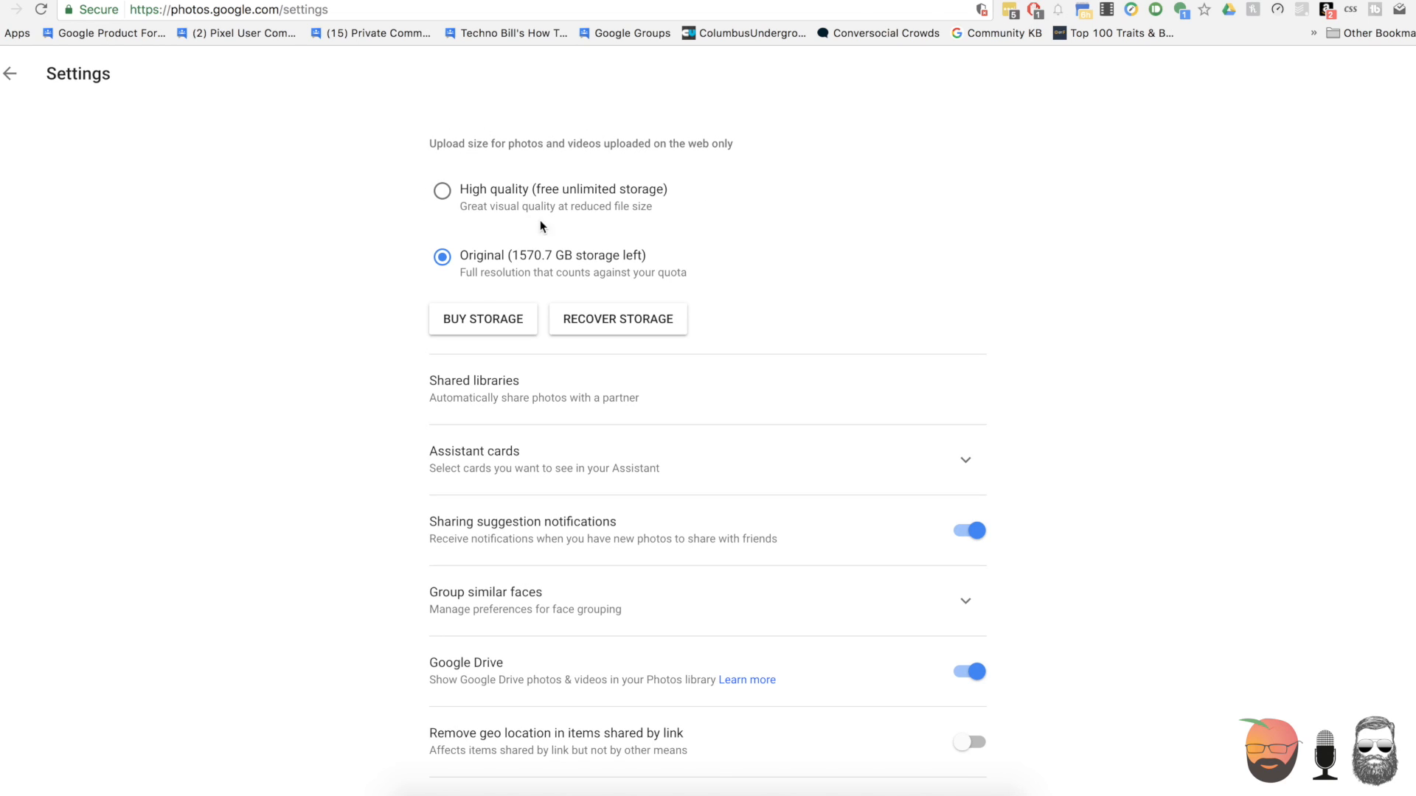
pyautogui.moveTo(720, 217)
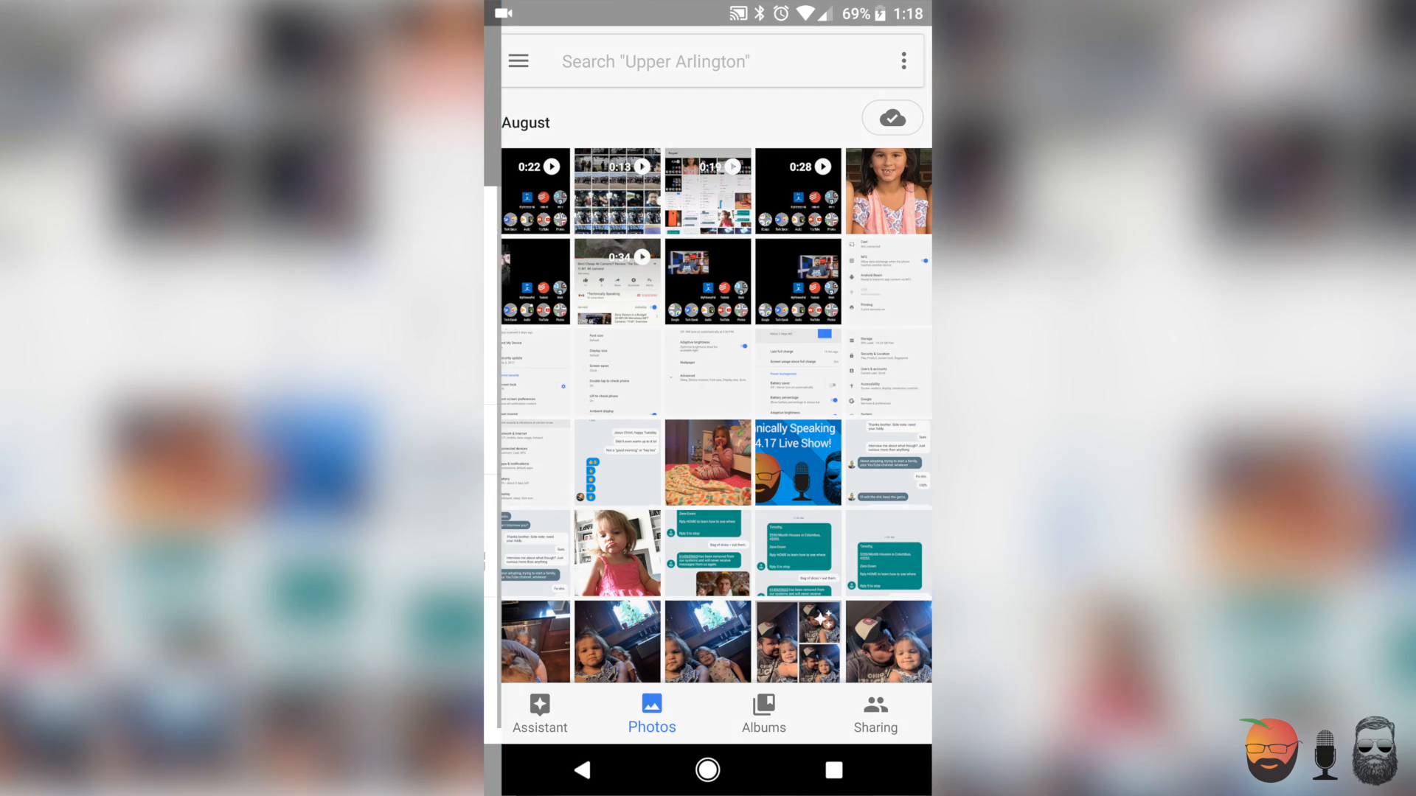
# Step: Show the Android app's Settings screen with Back up & sync and Google Drive options
pyautogui.click(517, 61)
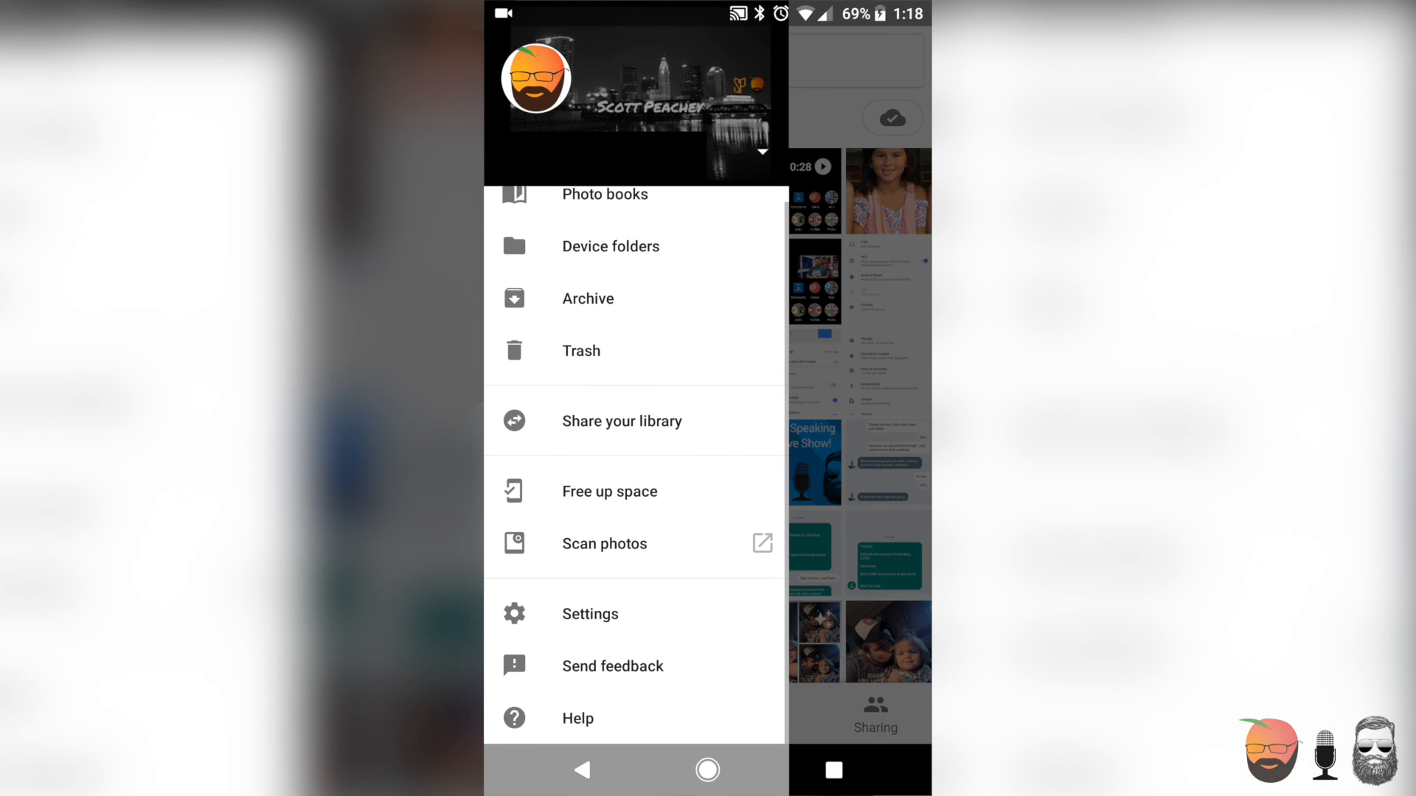
pyautogui.click(590, 613)
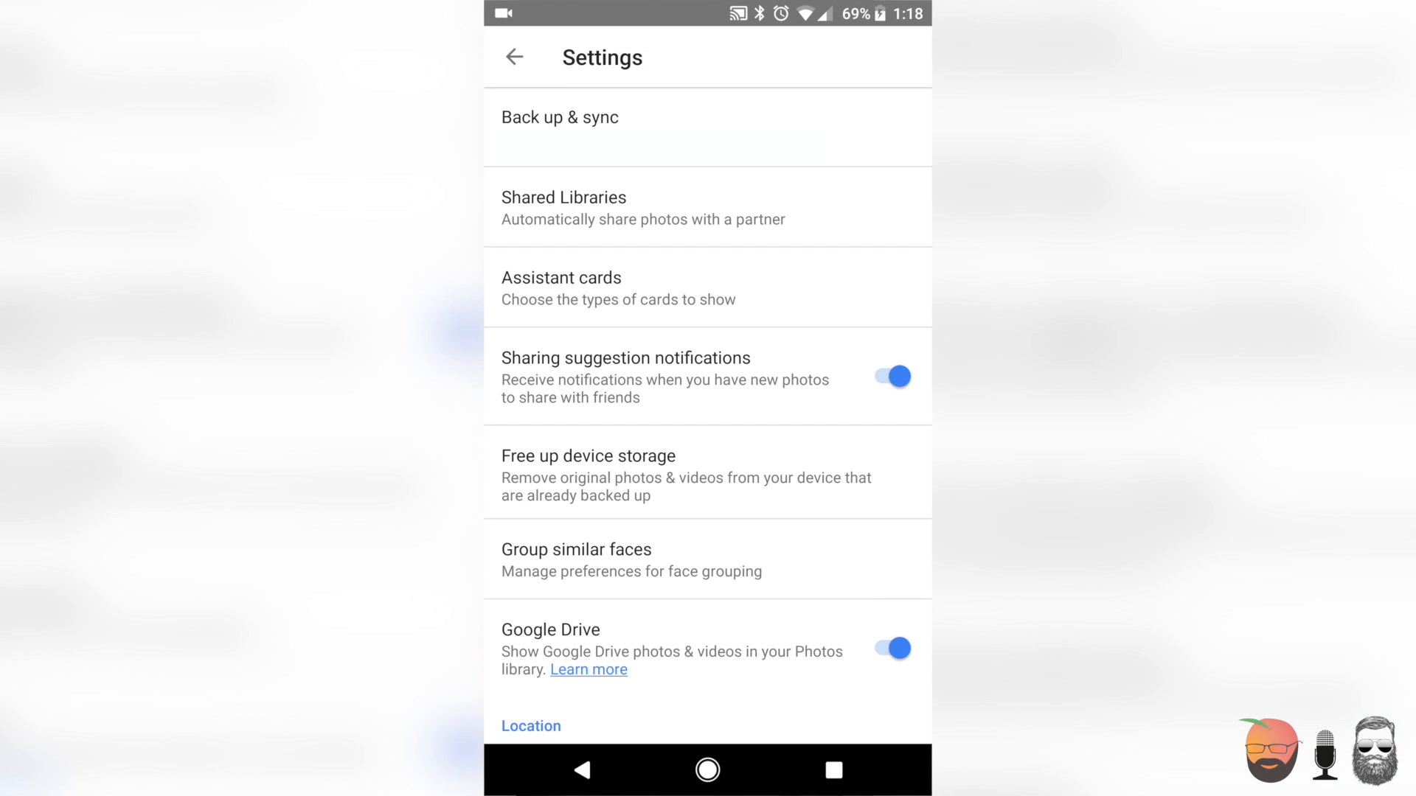
pyautogui.click(559, 118)
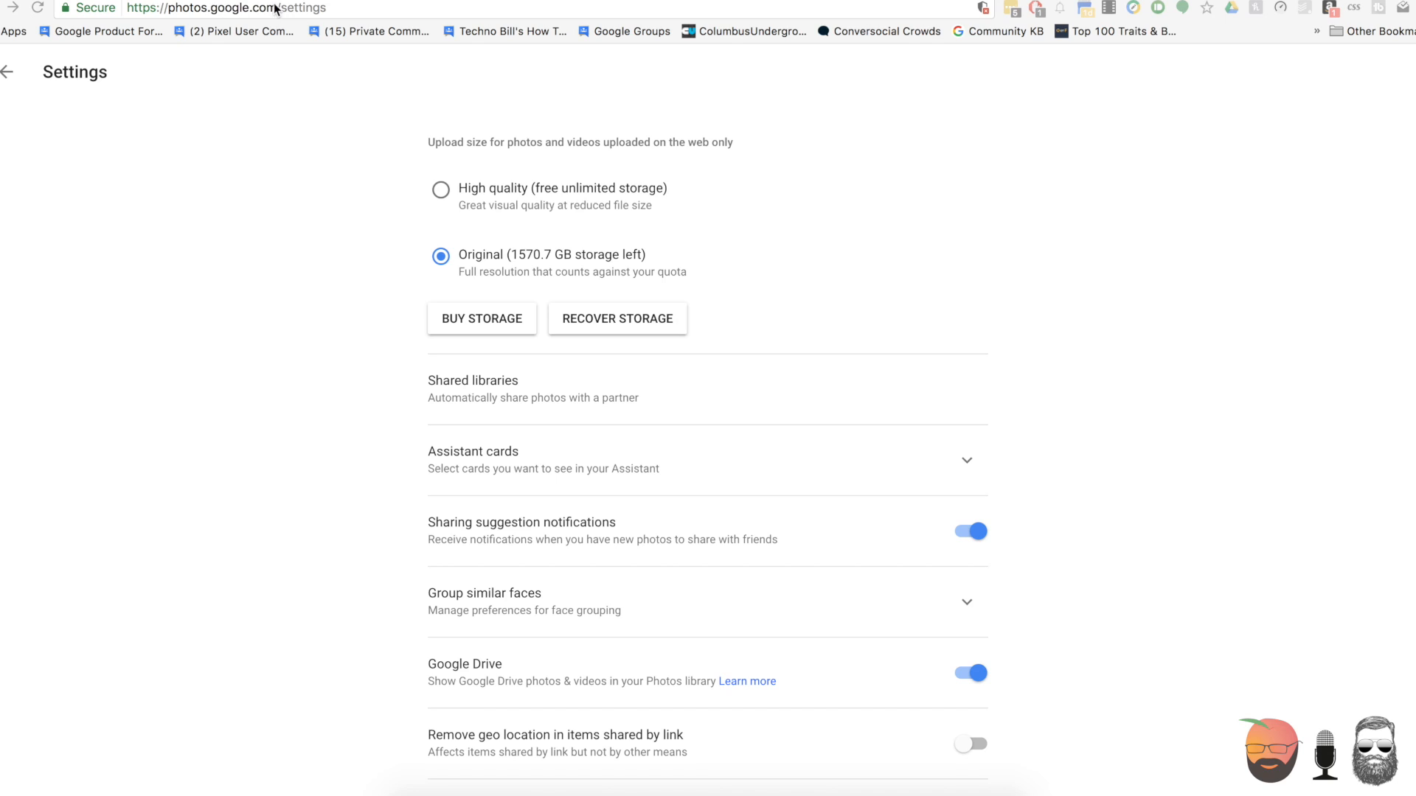
pyautogui.moveTo(407, 323)
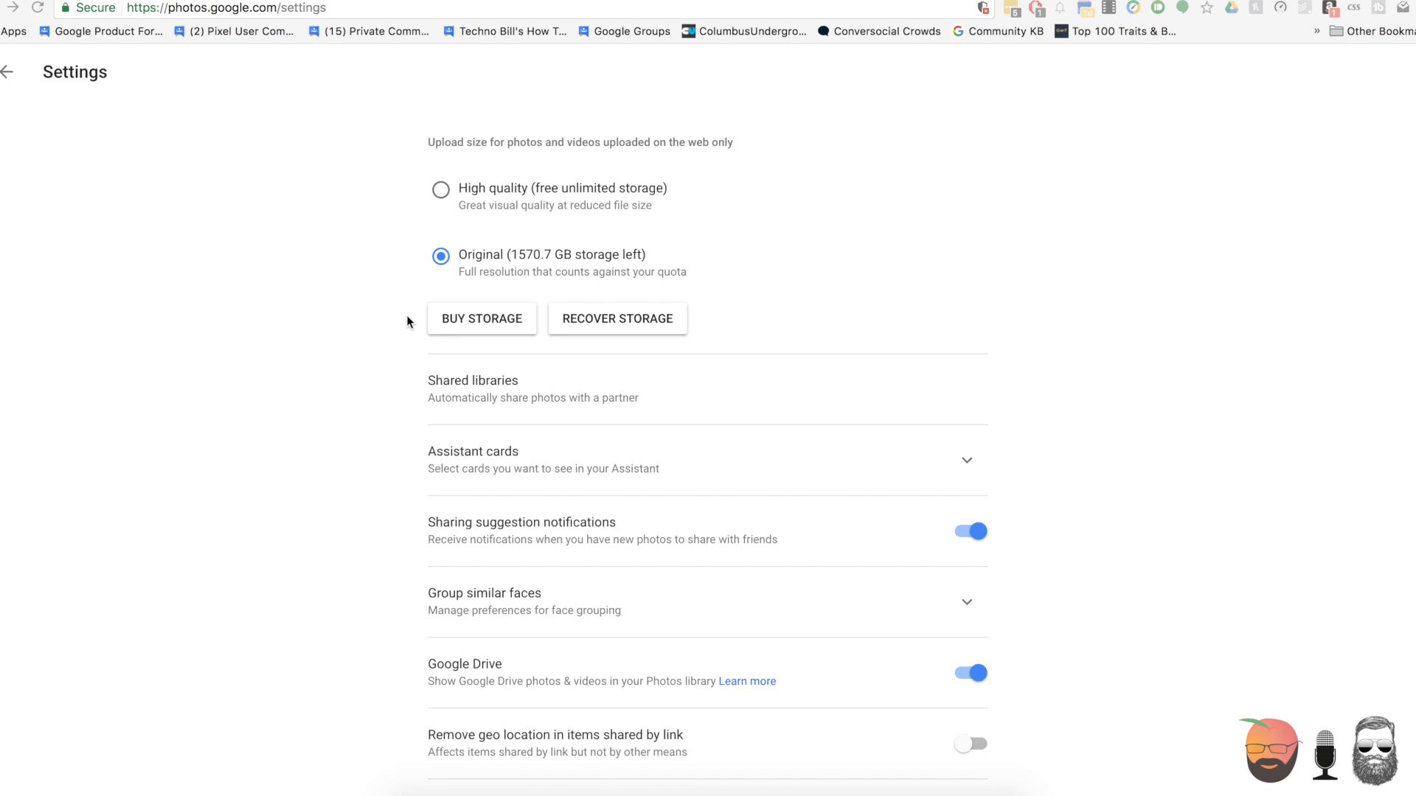
pyautogui.moveTo(693, 323)
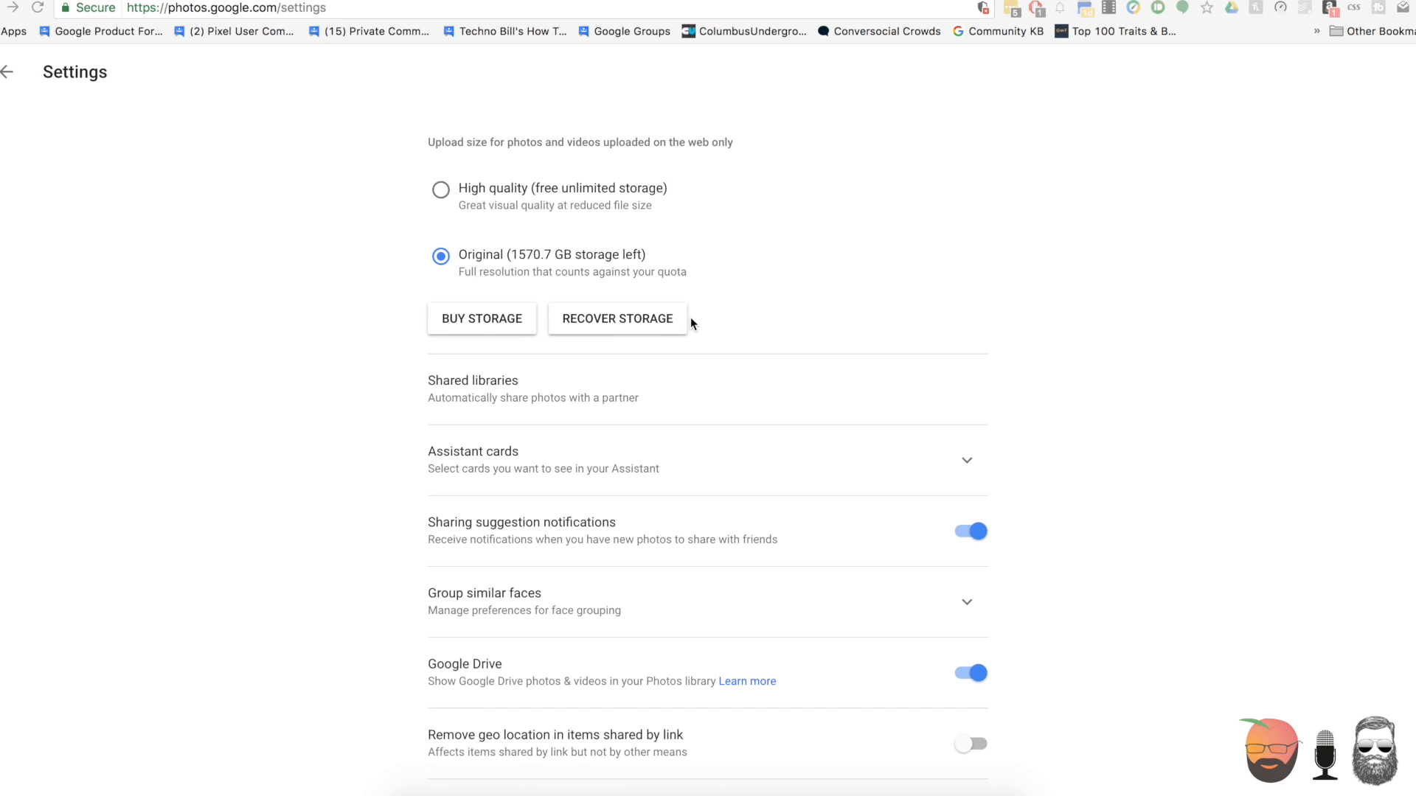
pyautogui.moveTo(662, 334)
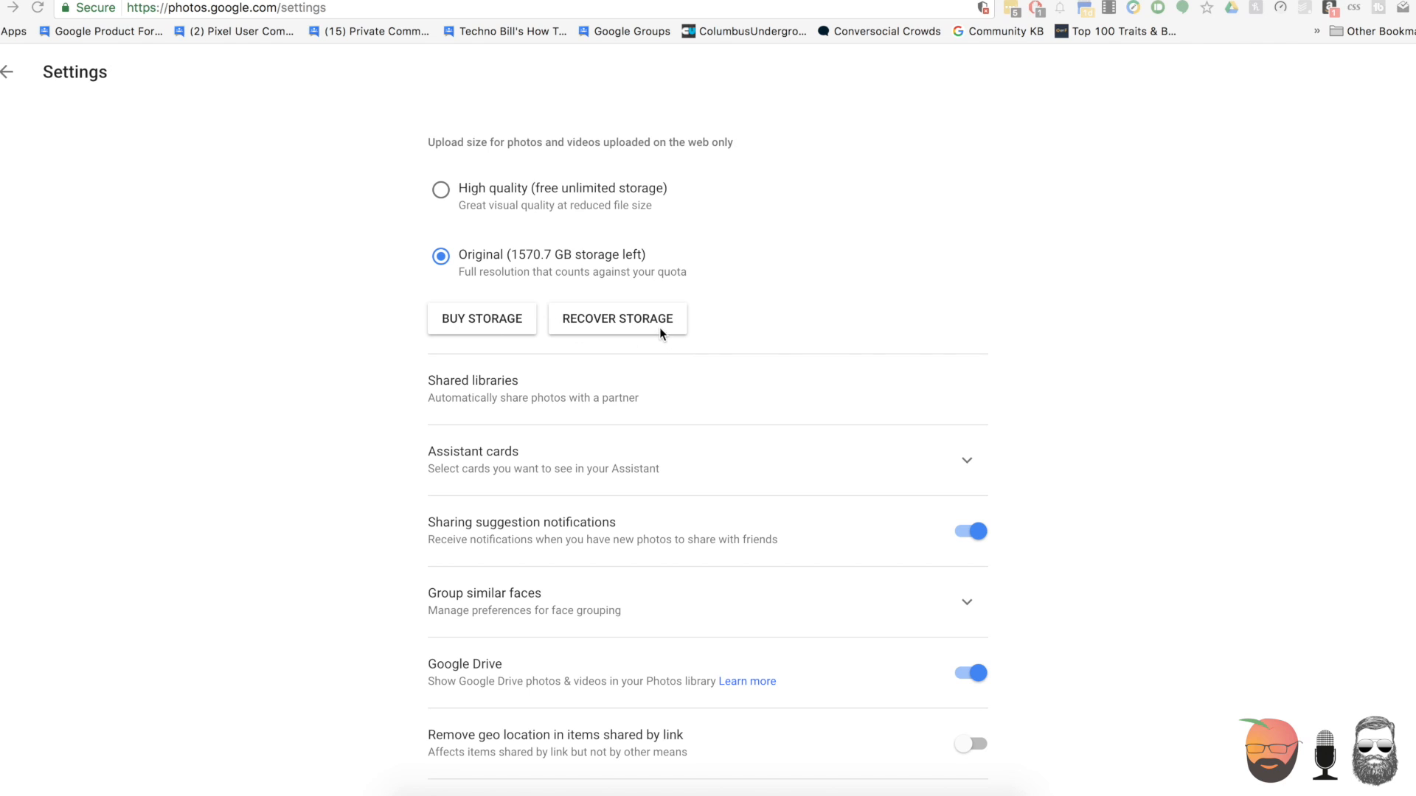
pyautogui.moveTo(646, 323)
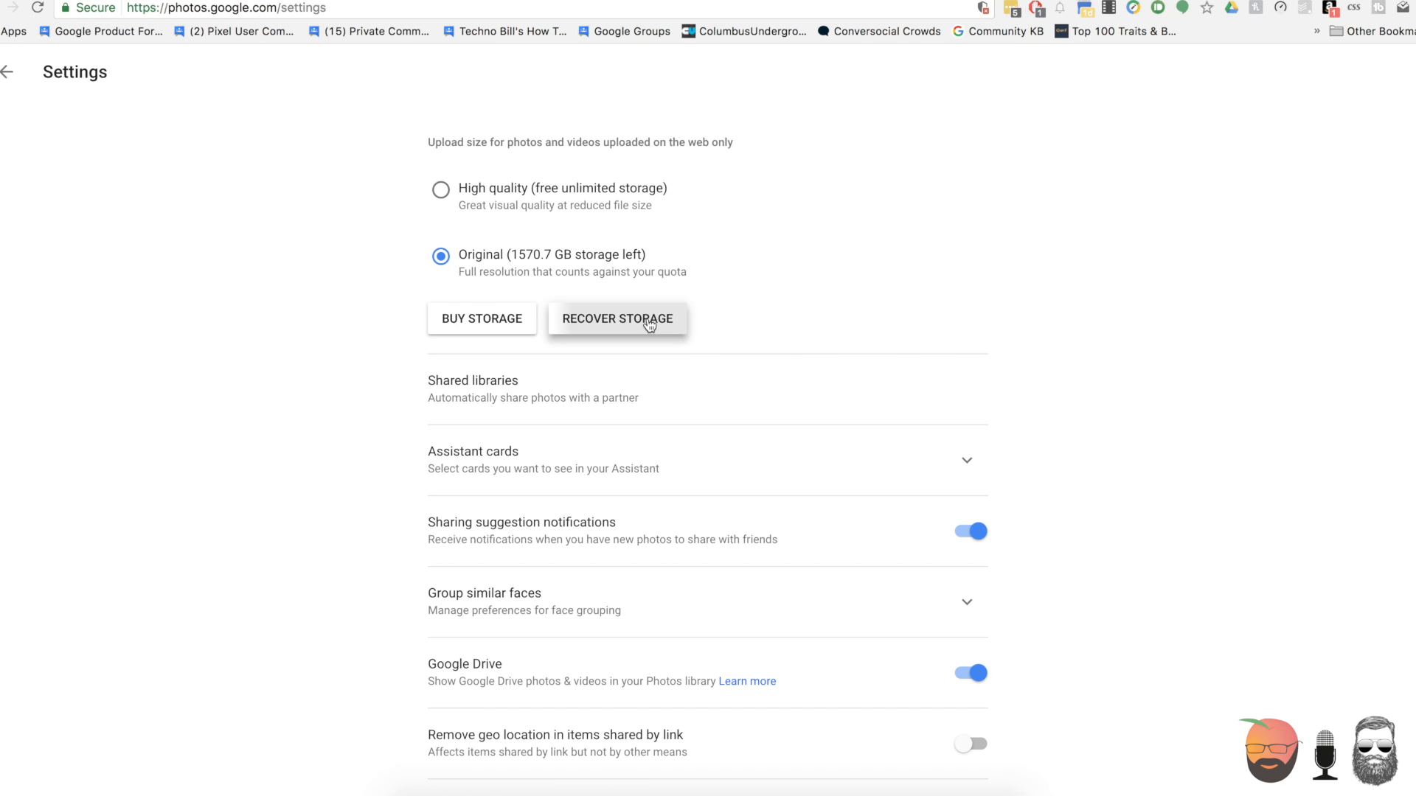
# Step: Start Recover Storage to compress originals to high quality, recovering 52.6 GB
pyautogui.click(618, 319)
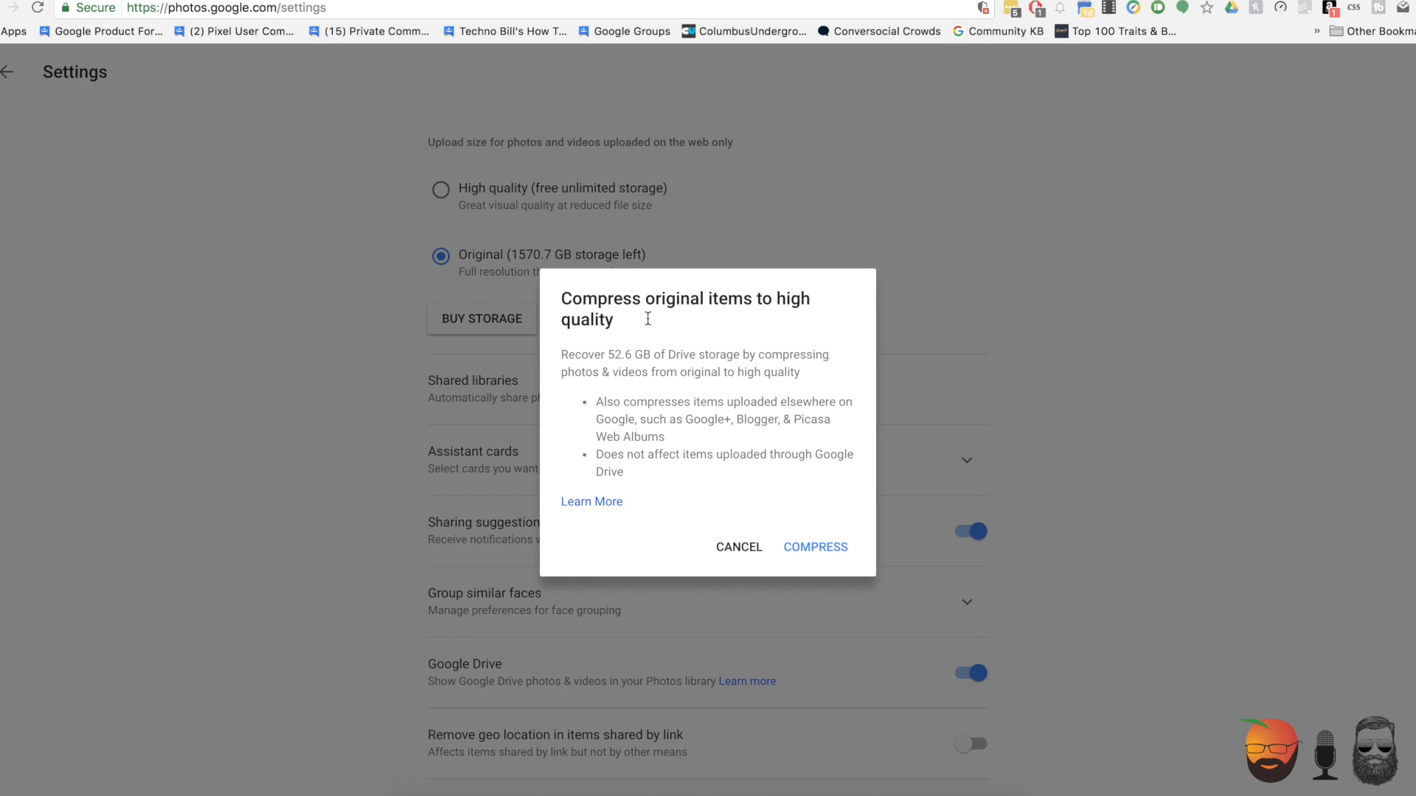
pyautogui.moveTo(630, 323)
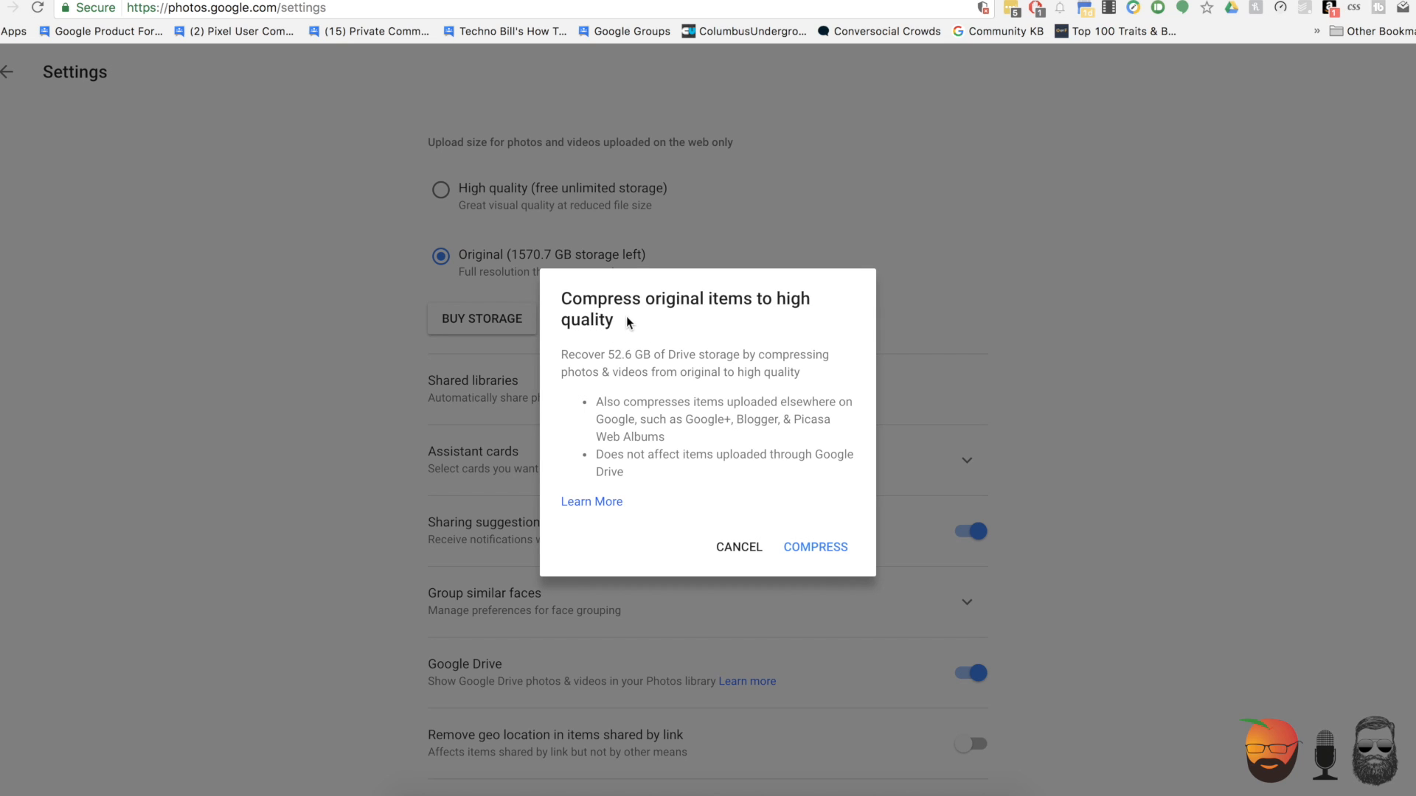
pyautogui.moveTo(649, 374)
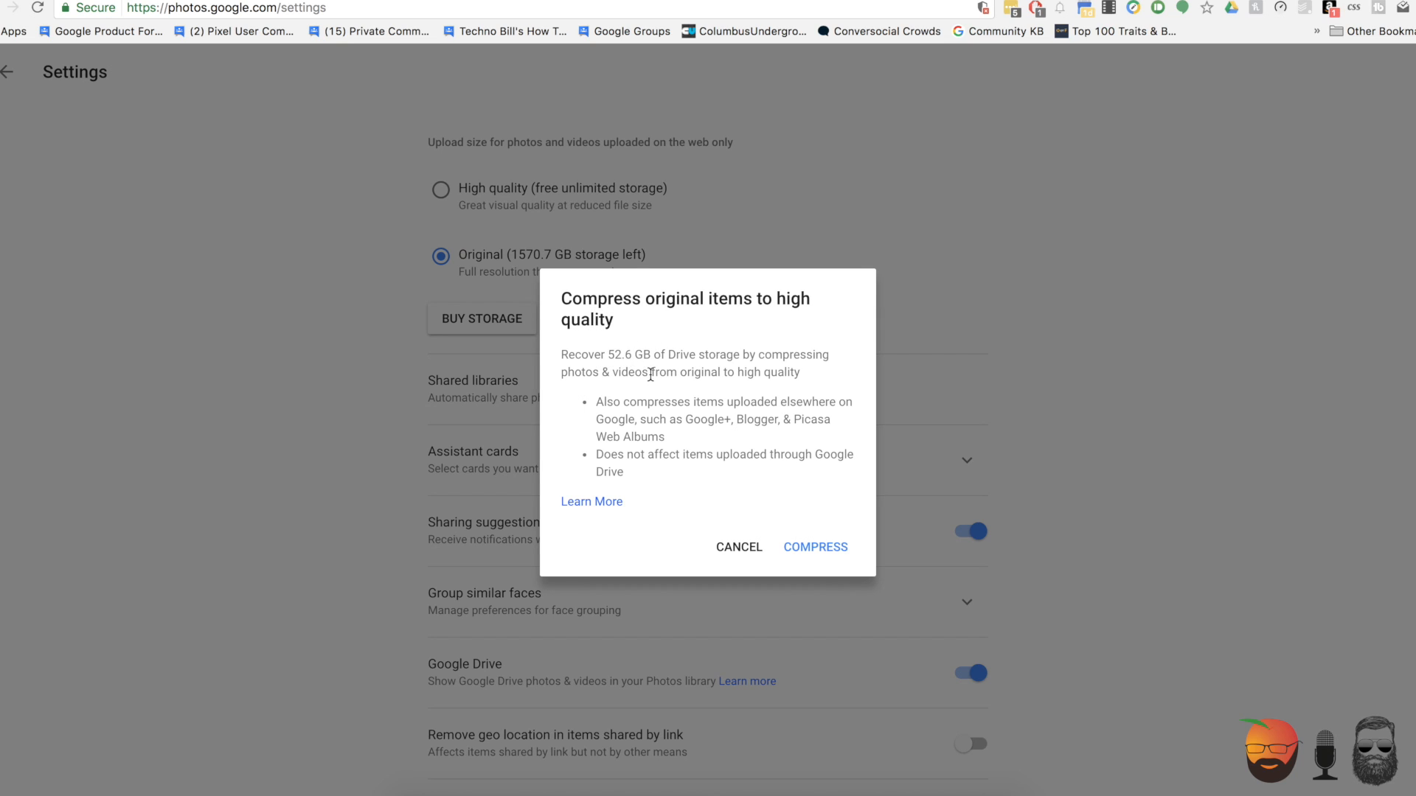
pyautogui.moveTo(620, 417)
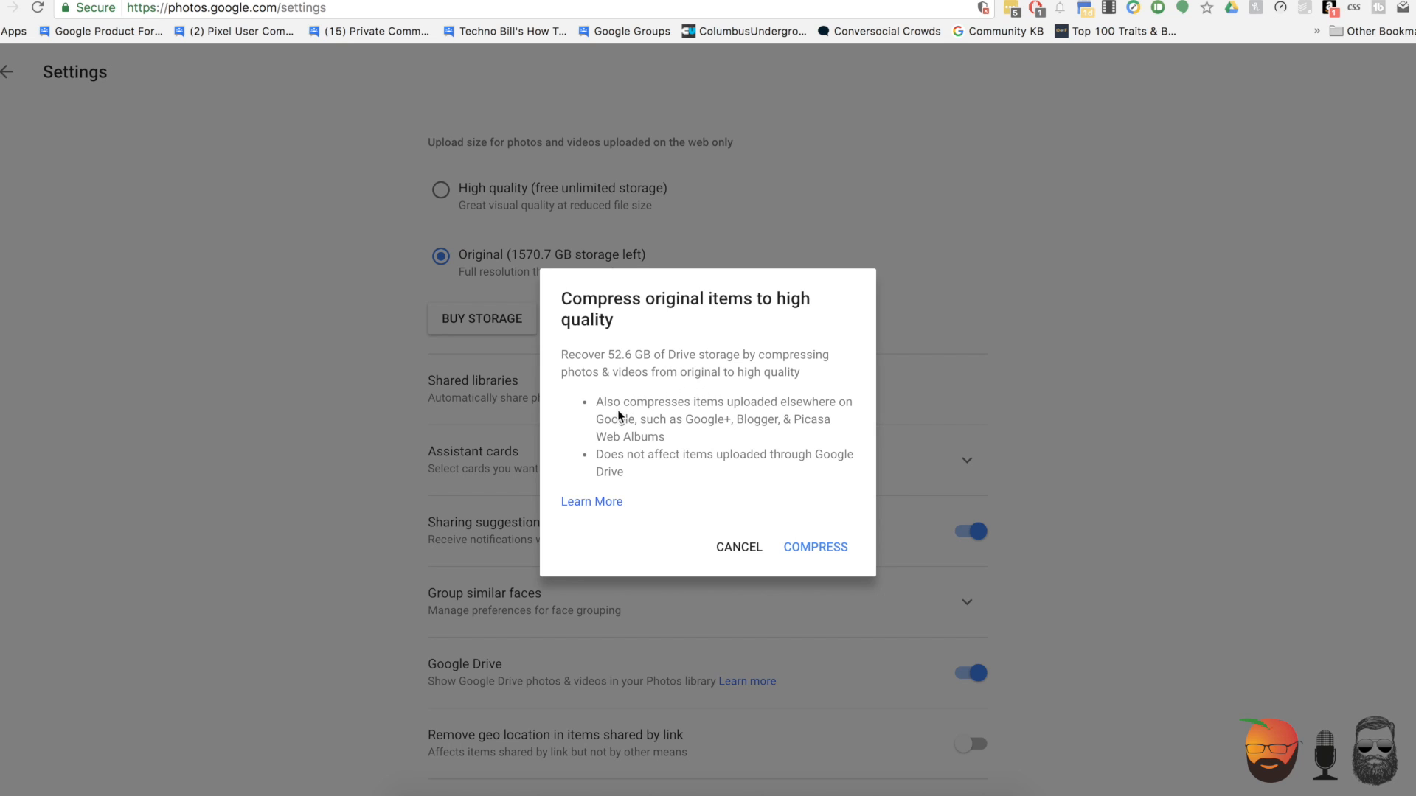
pyautogui.moveTo(811, 546)
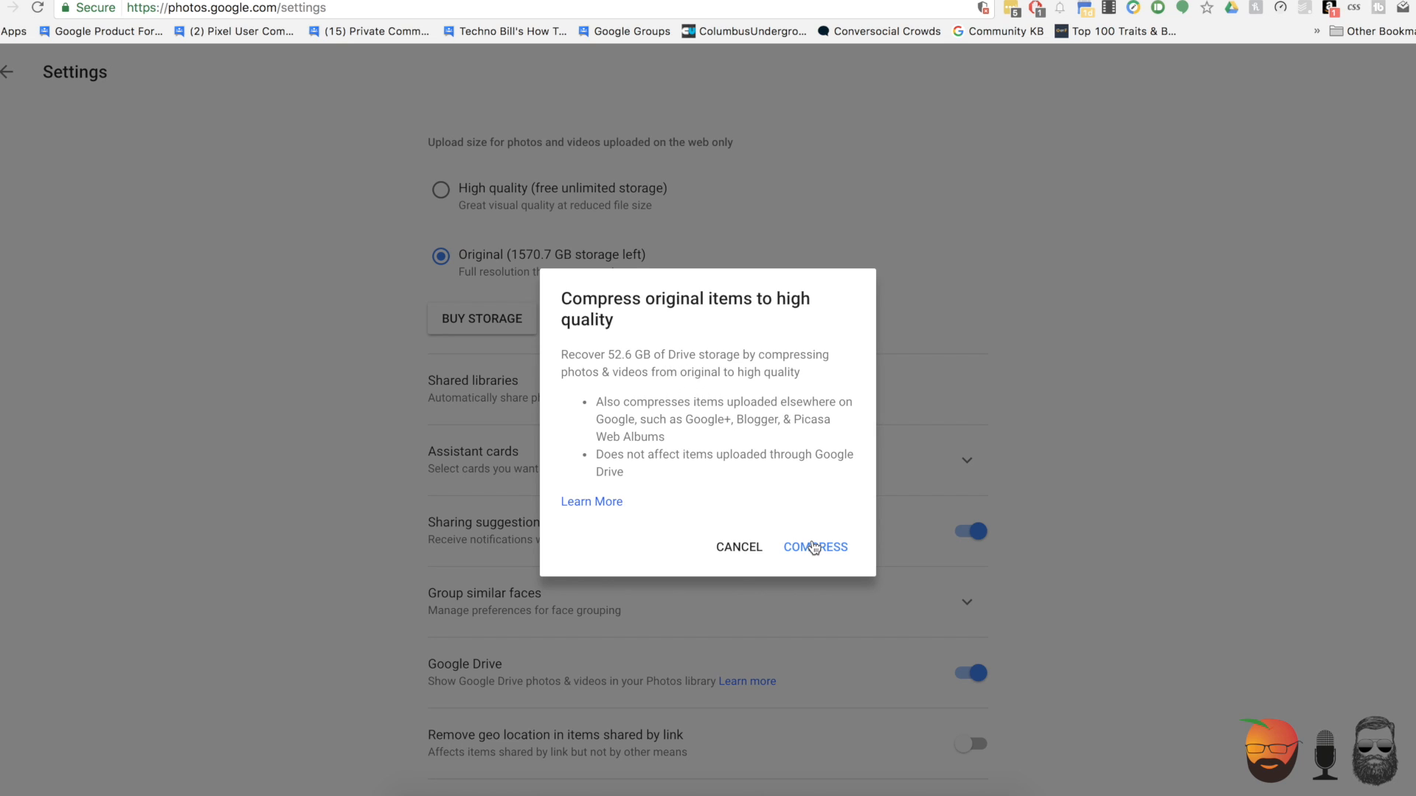
pyautogui.moveTo(814, 558)
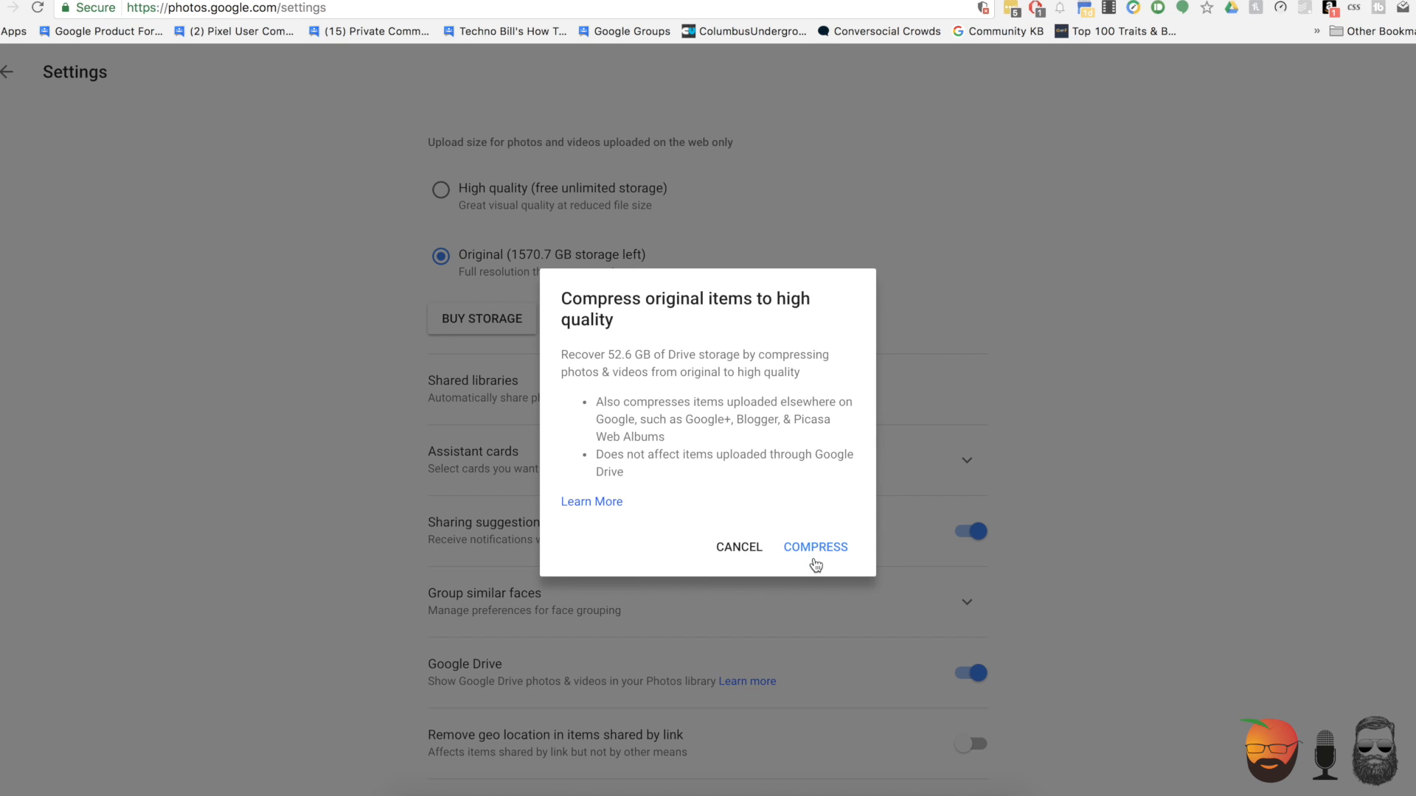
pyautogui.moveTo(835, 558)
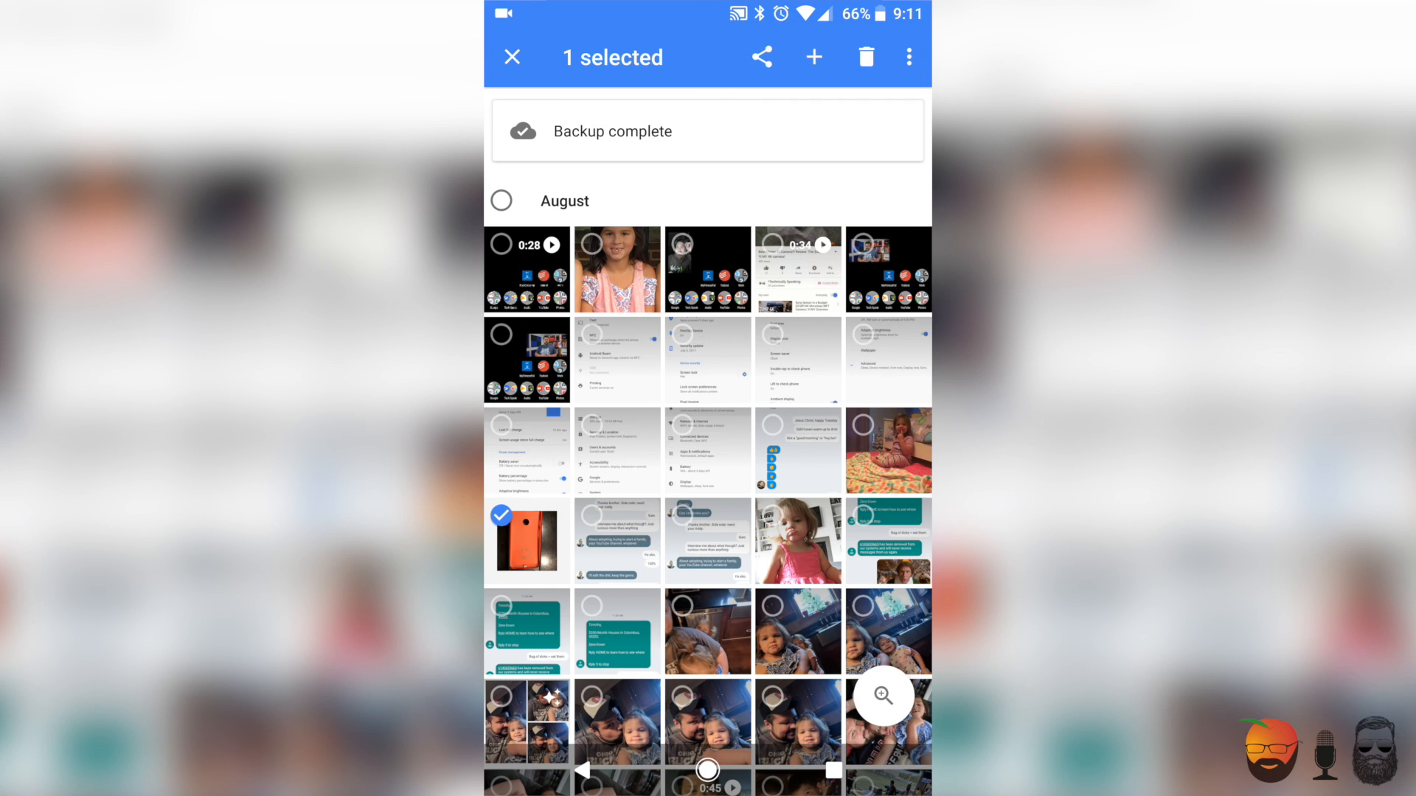
# Step: Move the selected orange phone photo to trash in the Android app
pyautogui.click(866, 56)
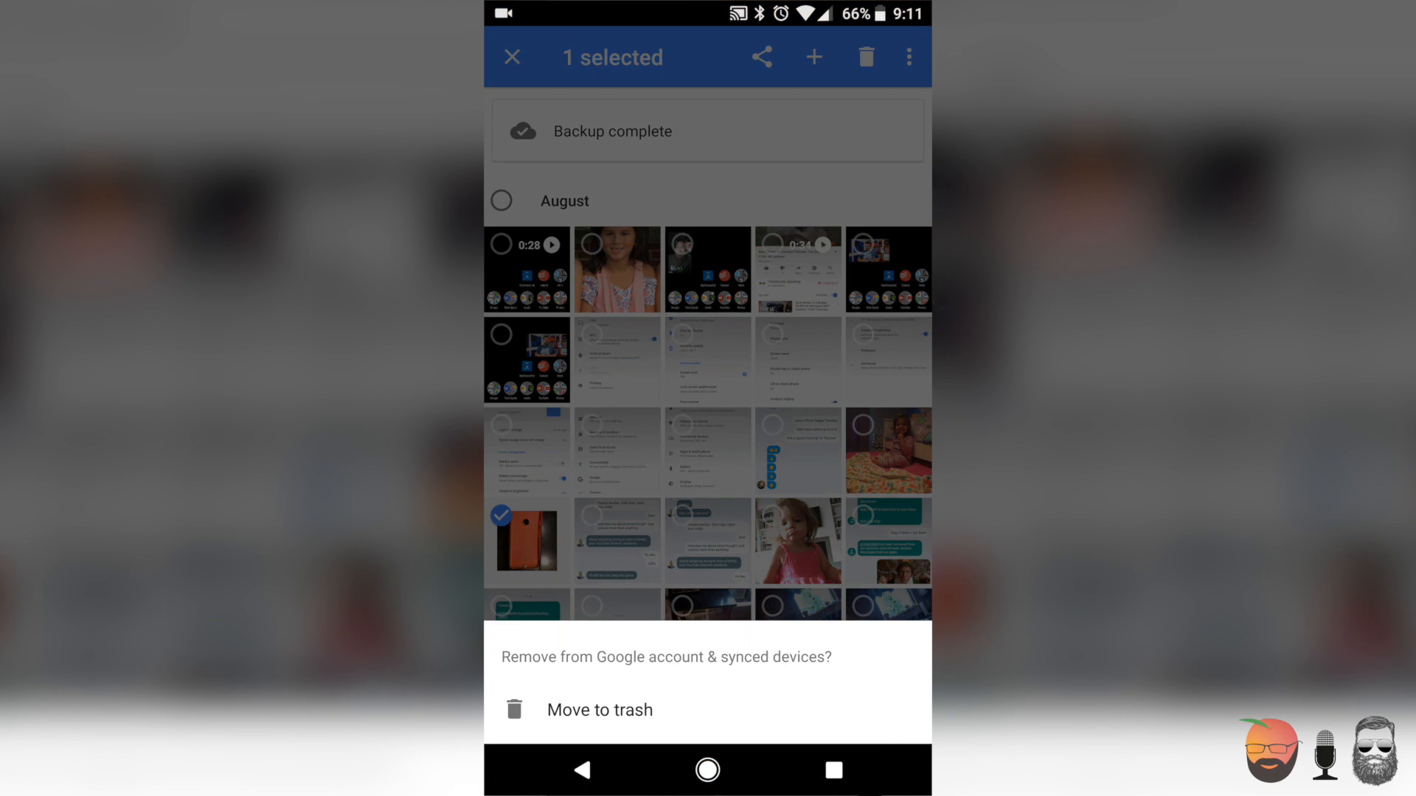
pyautogui.click(601, 709)
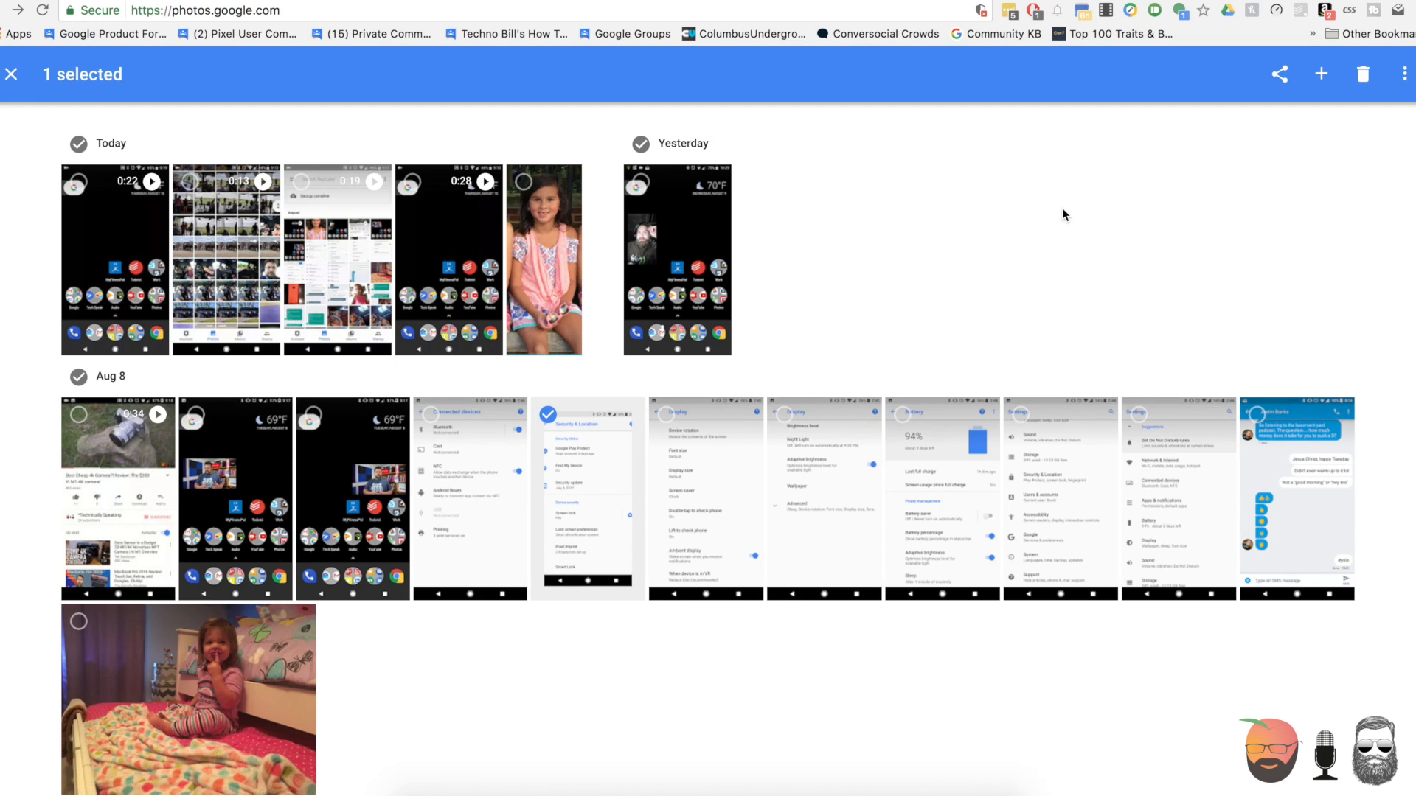
pyautogui.moveTo(1363, 74)
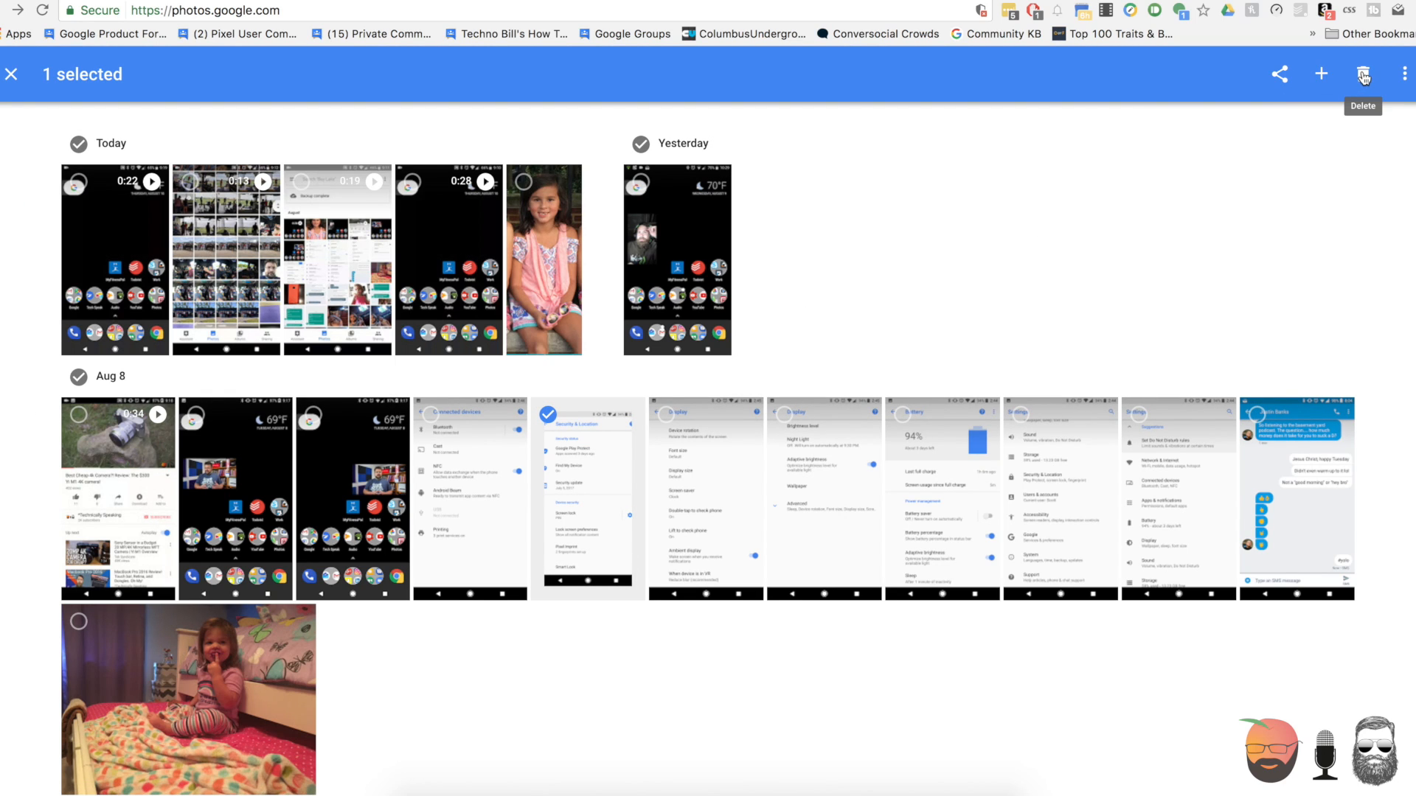
# Step: Move the selected Aug 8 settings screenshot to trash on the web
pyautogui.click(1363, 74)
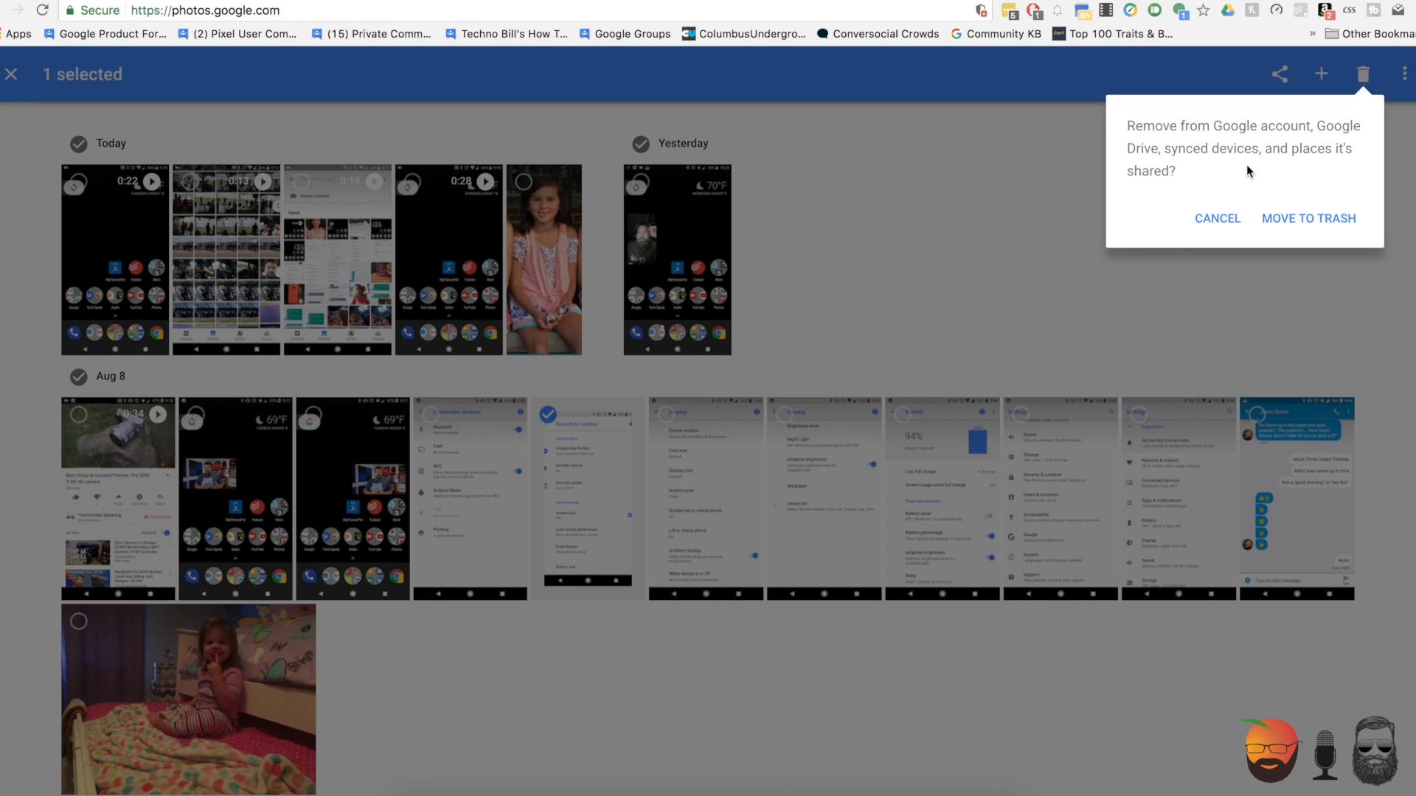
pyautogui.moveTo(1236, 221)
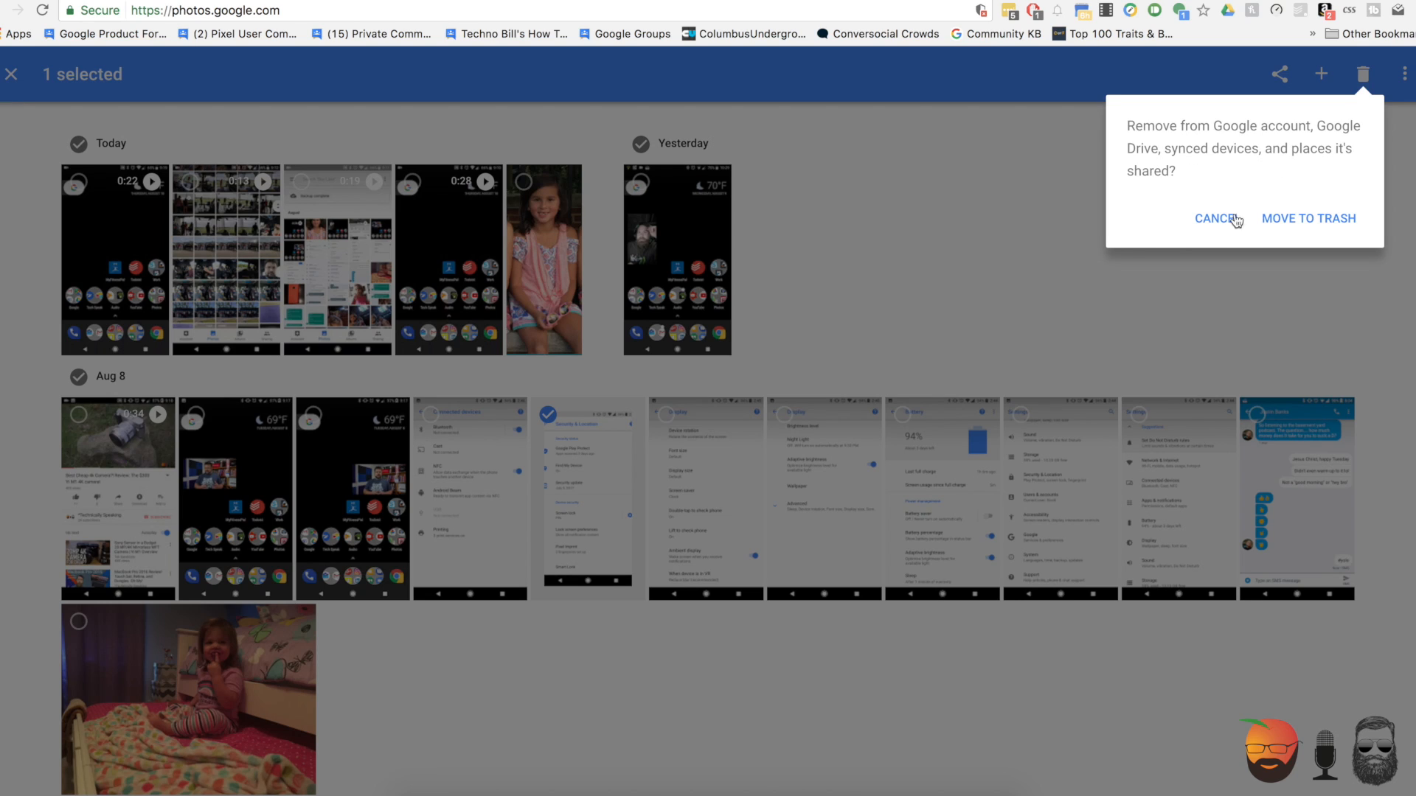
pyautogui.moveTo(1283, 224)
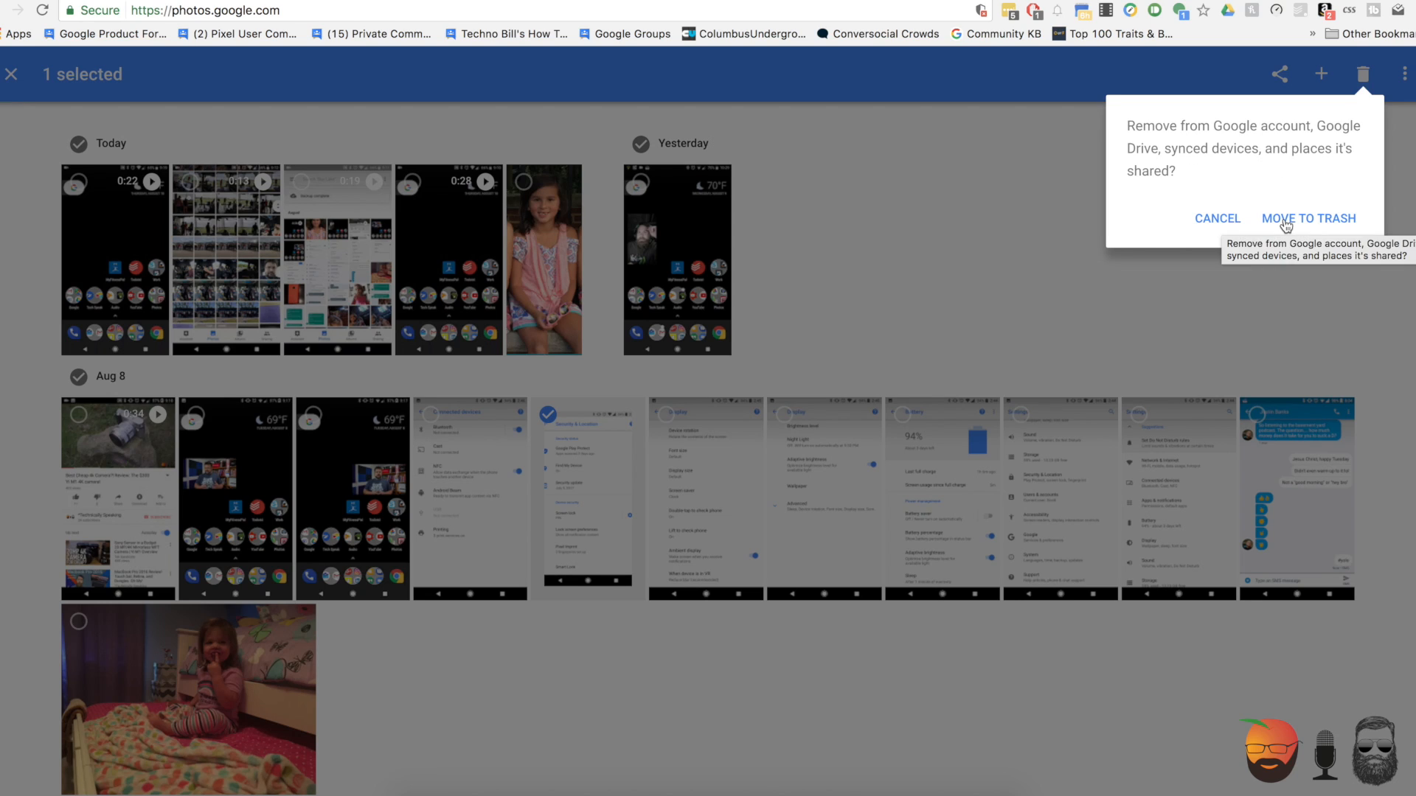
pyautogui.click(1308, 218)
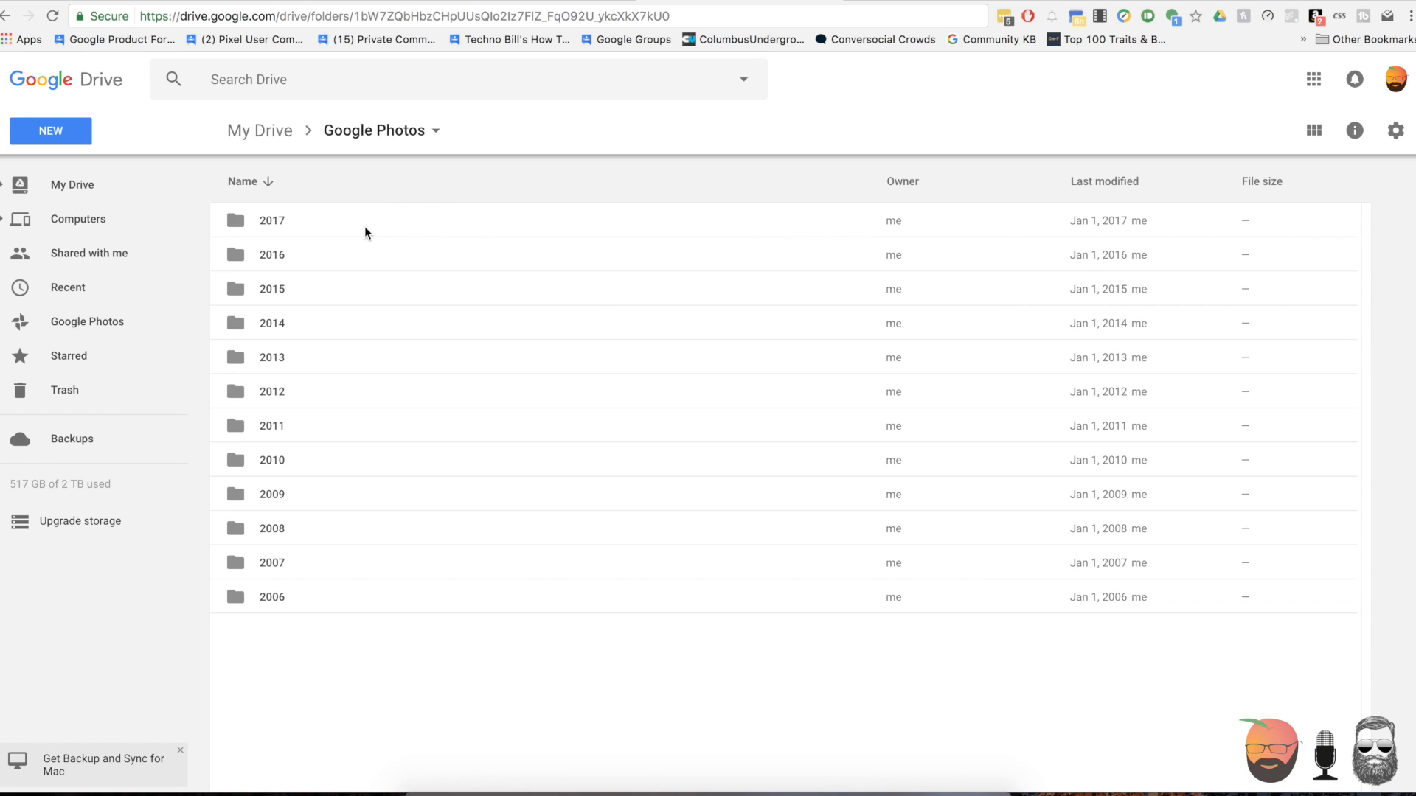
# Step: Remove one Aug 8 screenshot from Drive's Google Photos/2017/08 folder
pyautogui.doubleClick(272, 220)
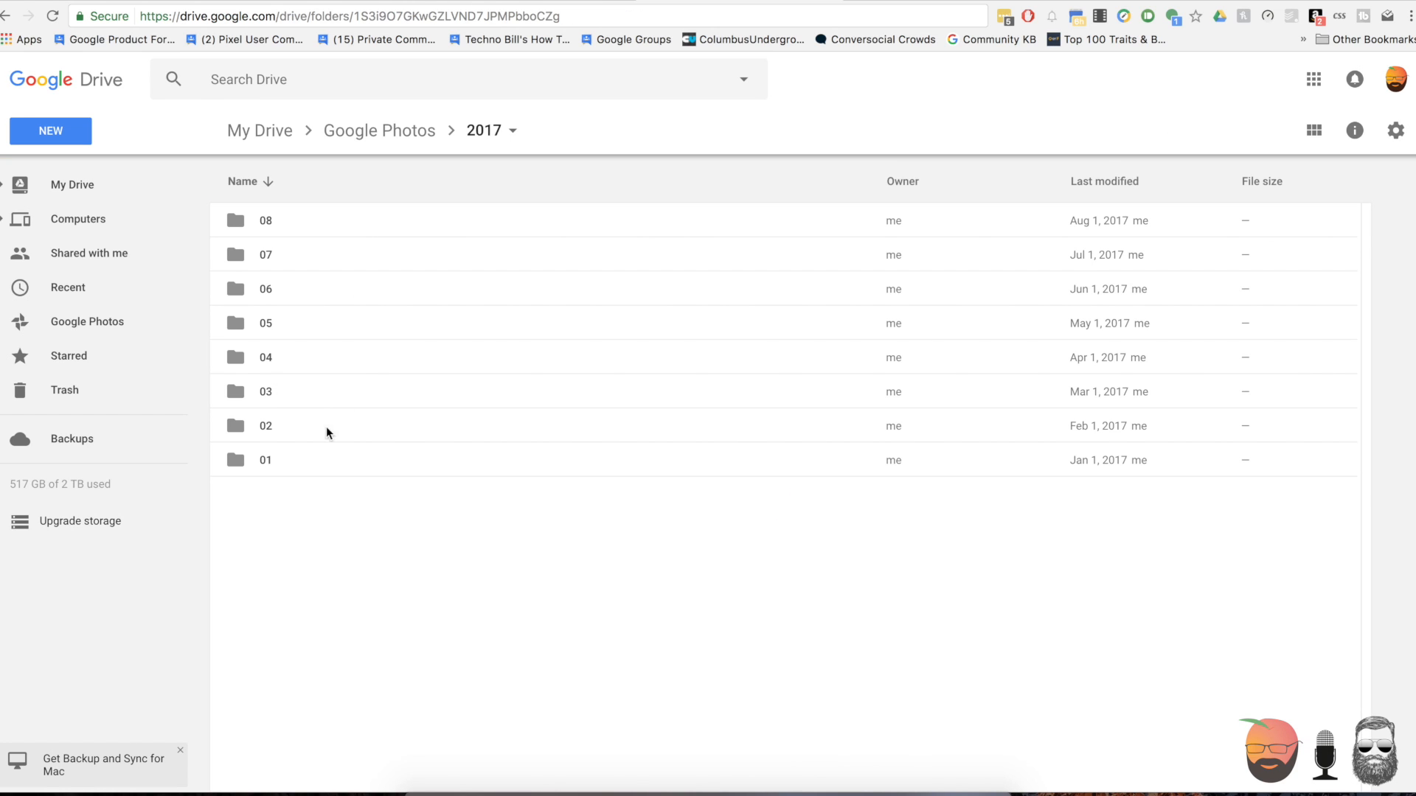
pyautogui.doubleClick(265, 220)
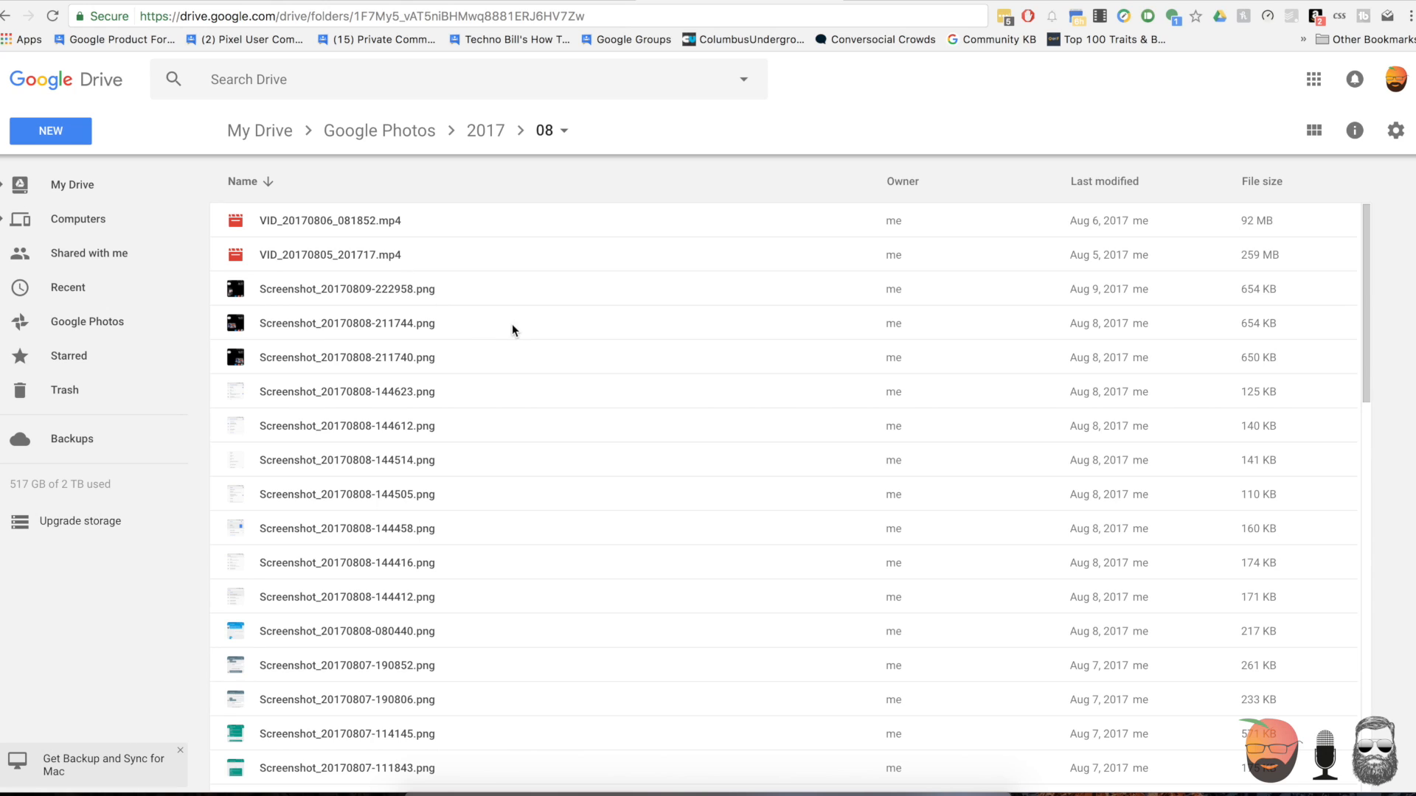
pyautogui.click(347, 390)
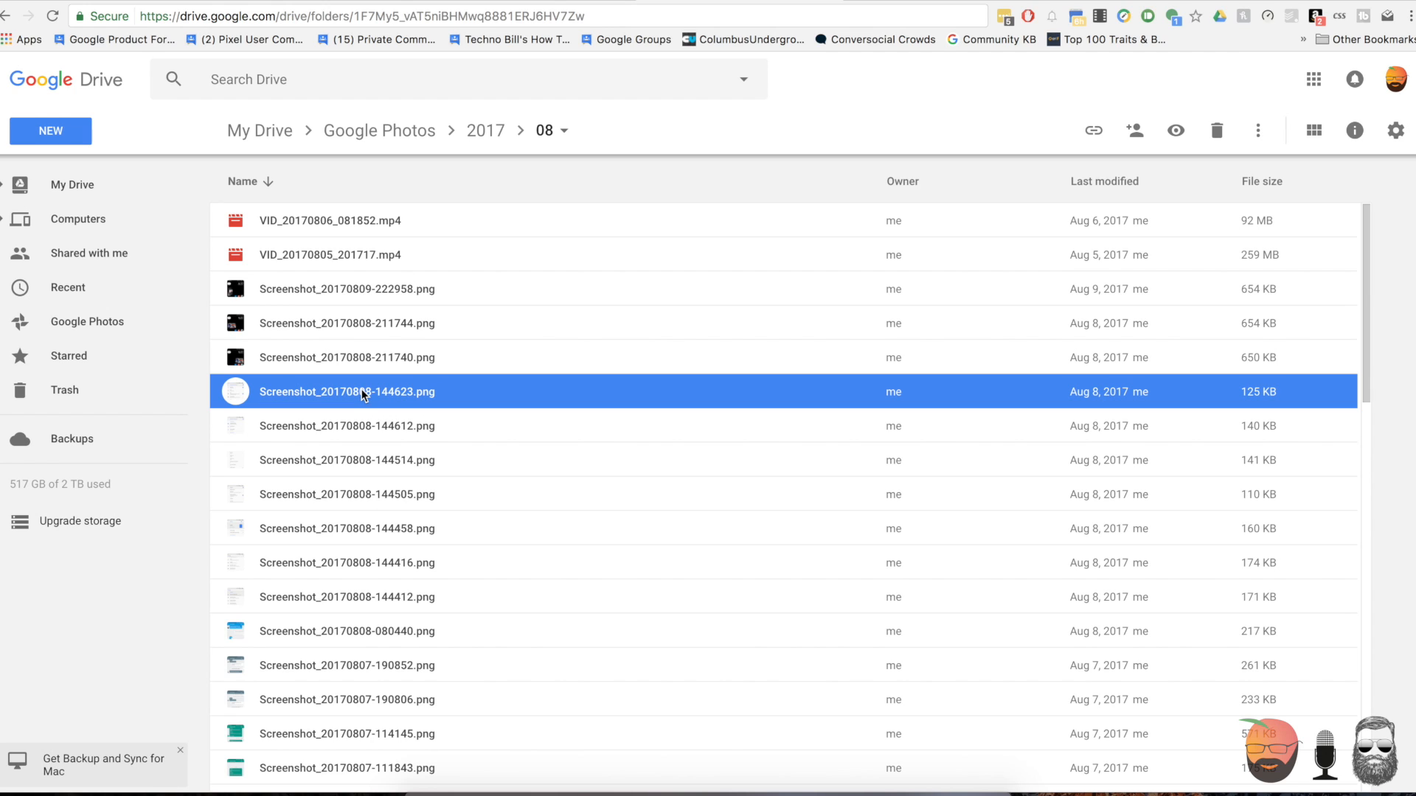
pyautogui.rightClick(361, 391)
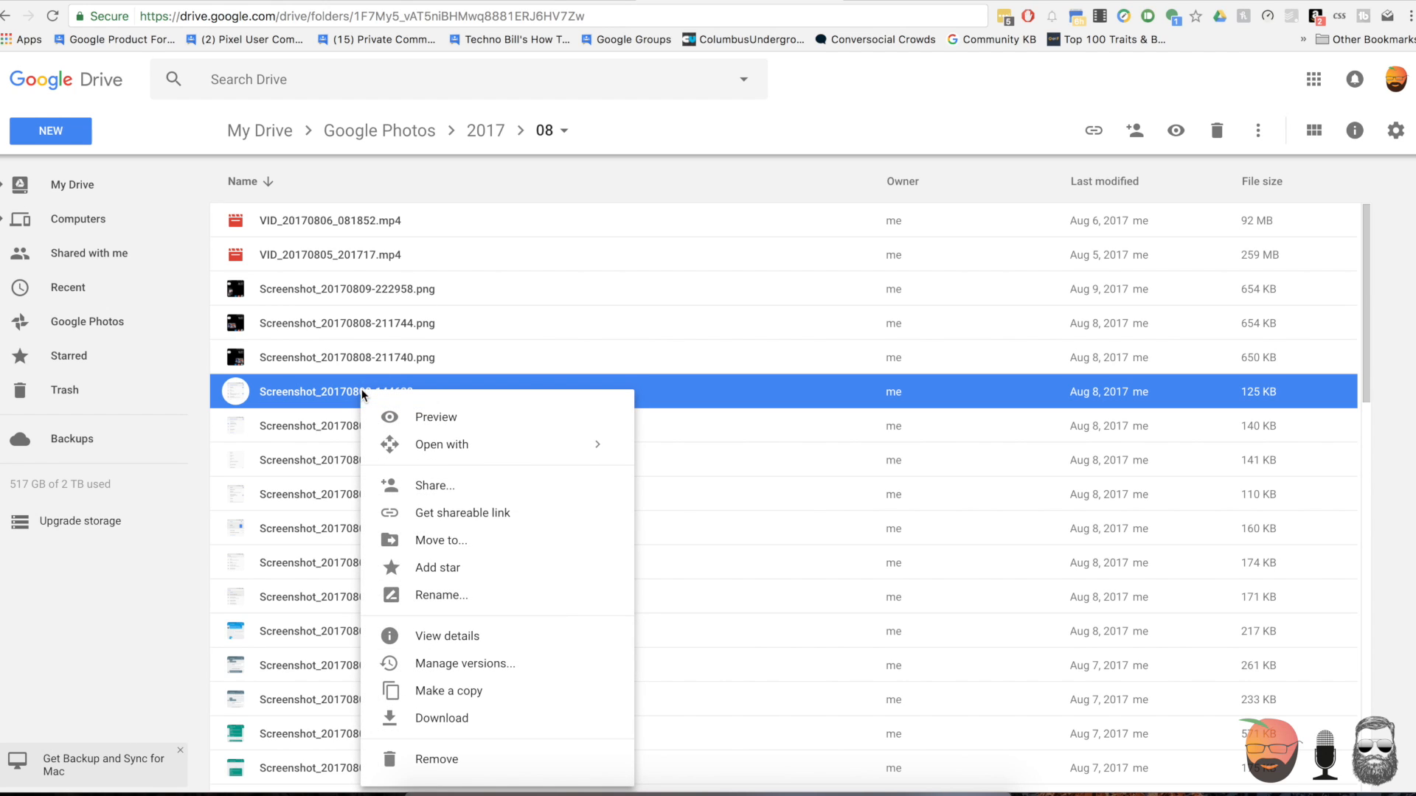
pyautogui.click(436, 758)
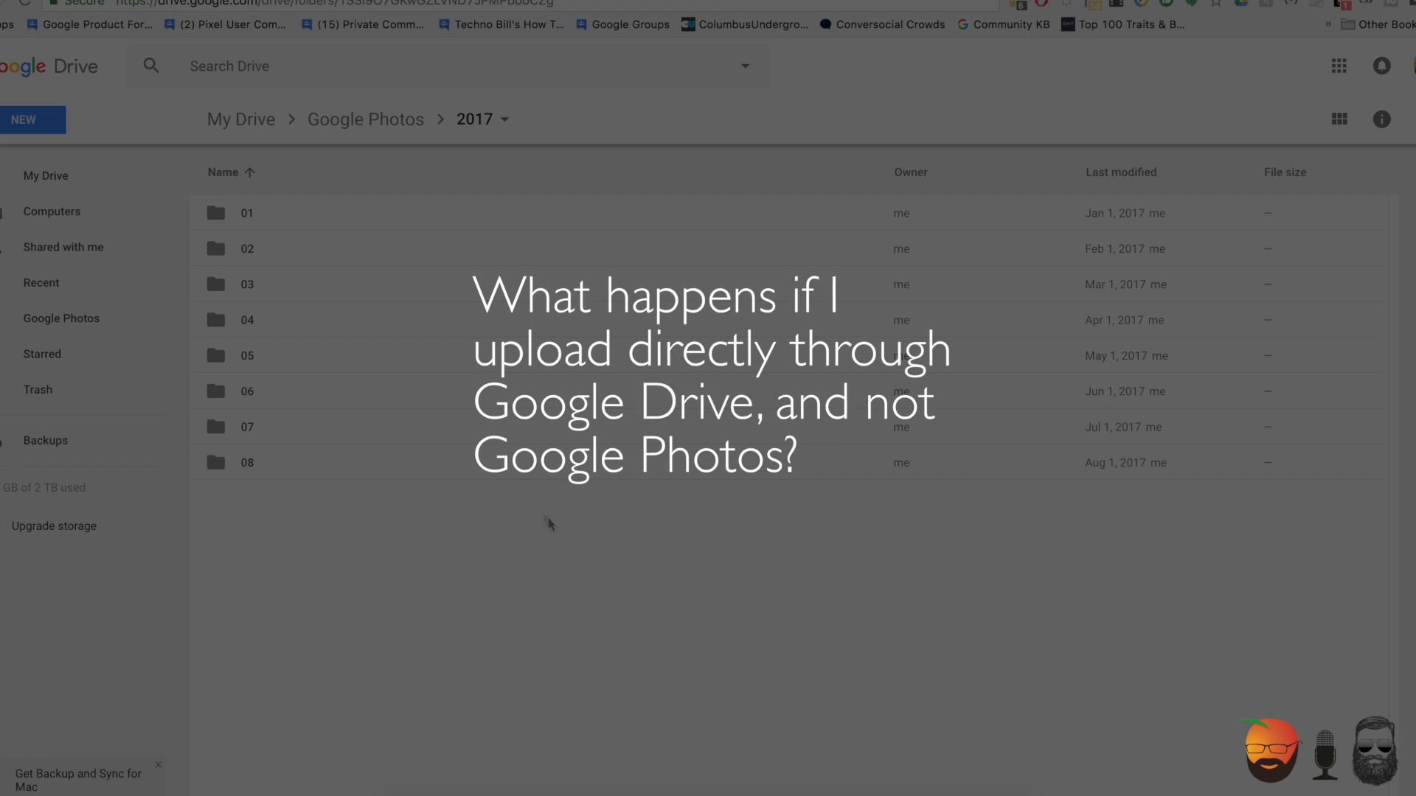
# Step: Upload 080417TN (1).png from Downloads directly into Drive's Google Photos/2017 folder
pyautogui.click(34, 120)
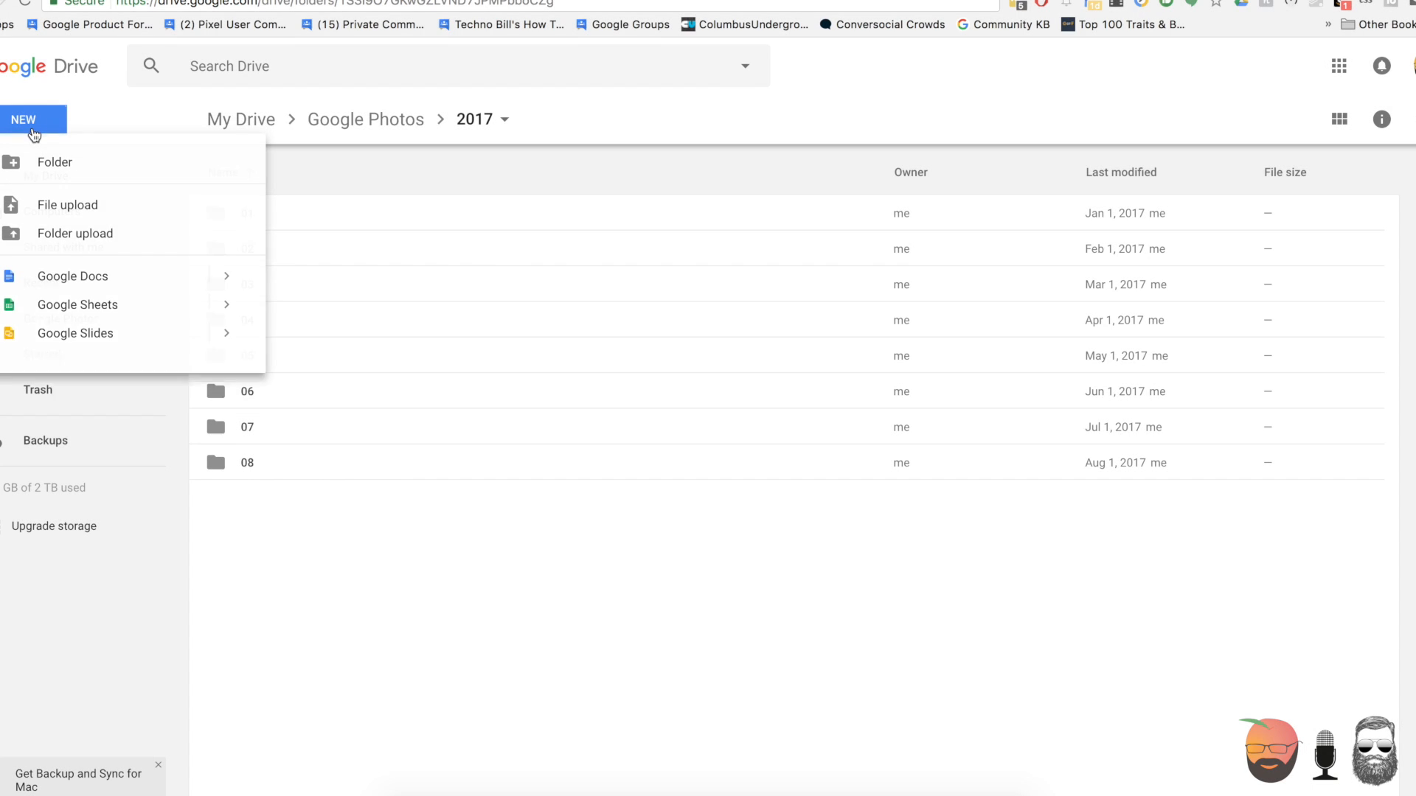
pyautogui.click(67, 205)
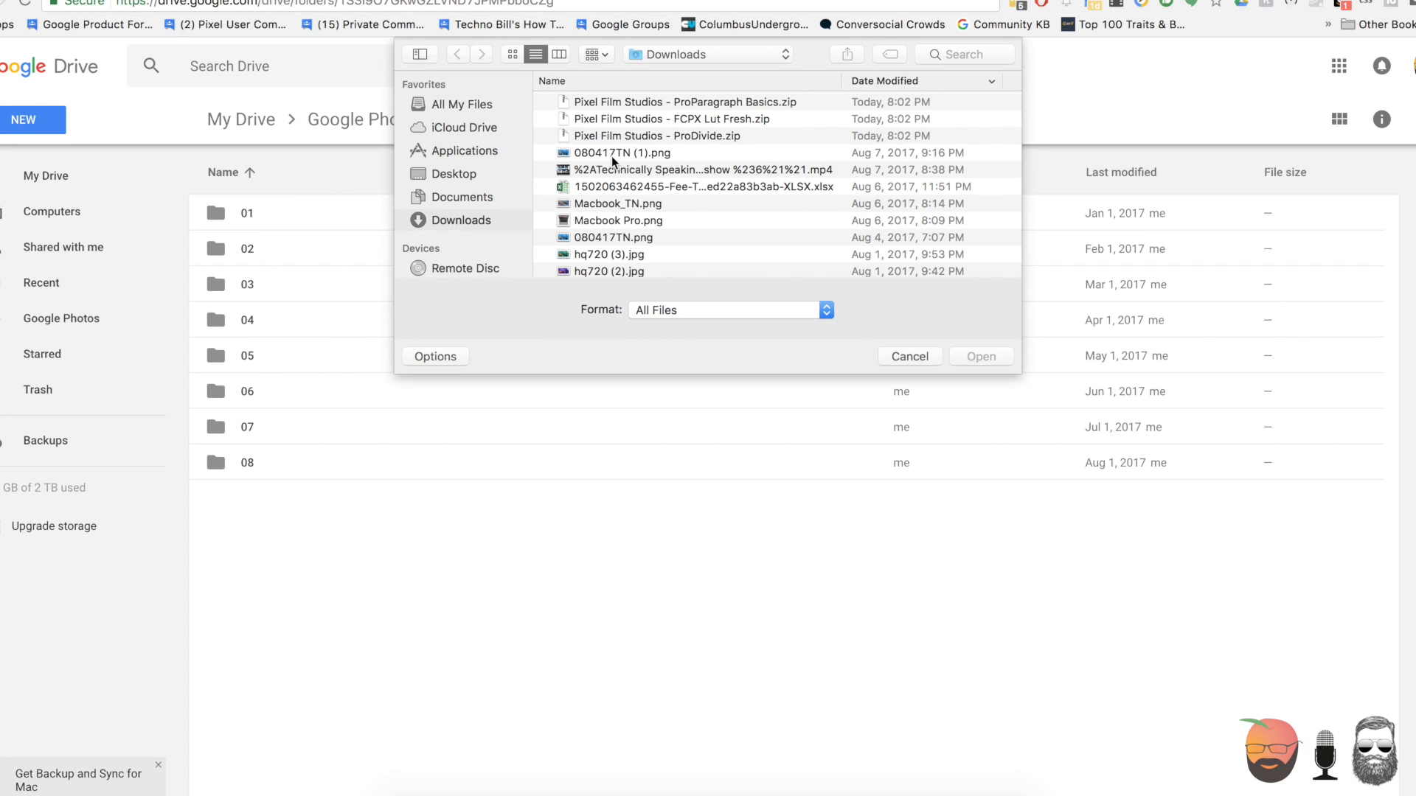
pyautogui.click(621, 152)
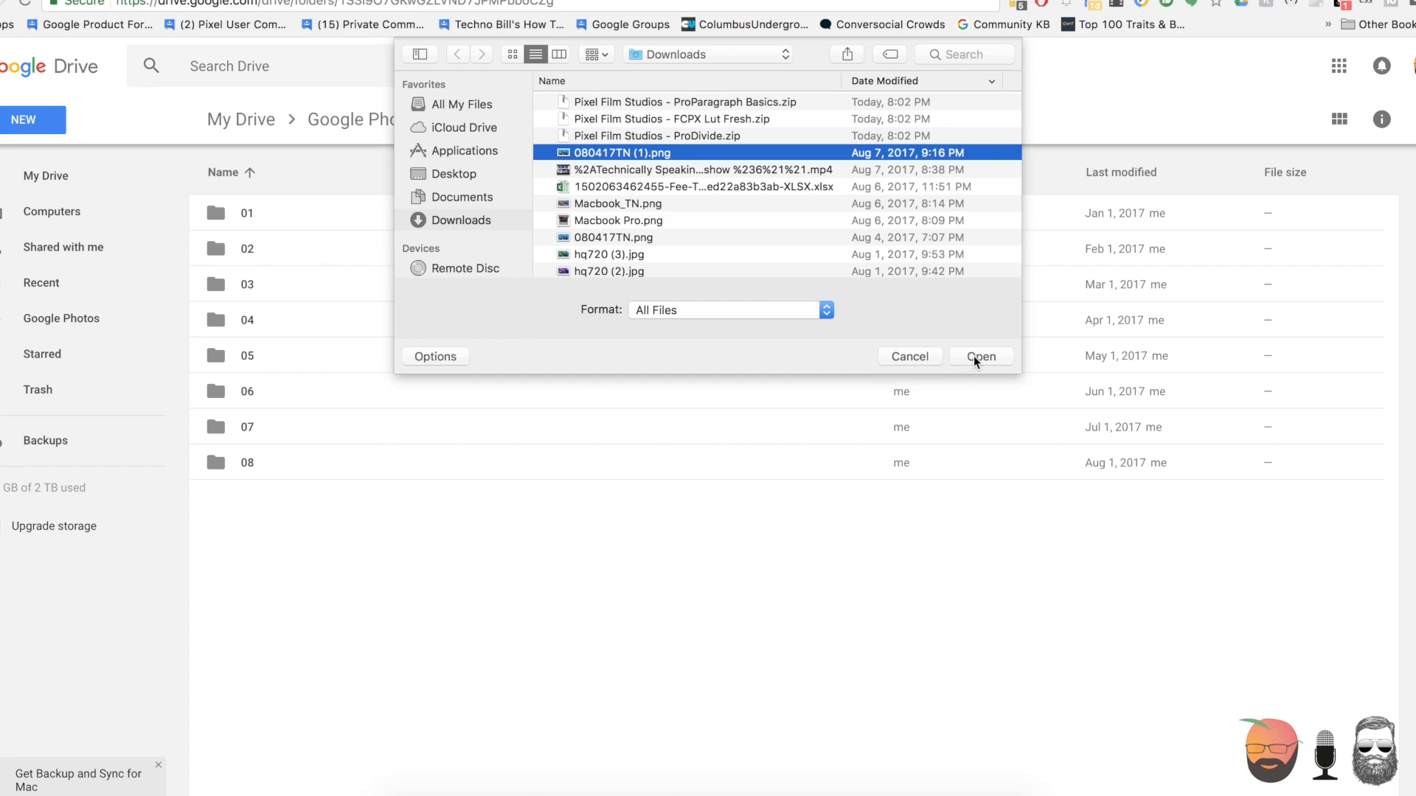
pyautogui.click(979, 355)
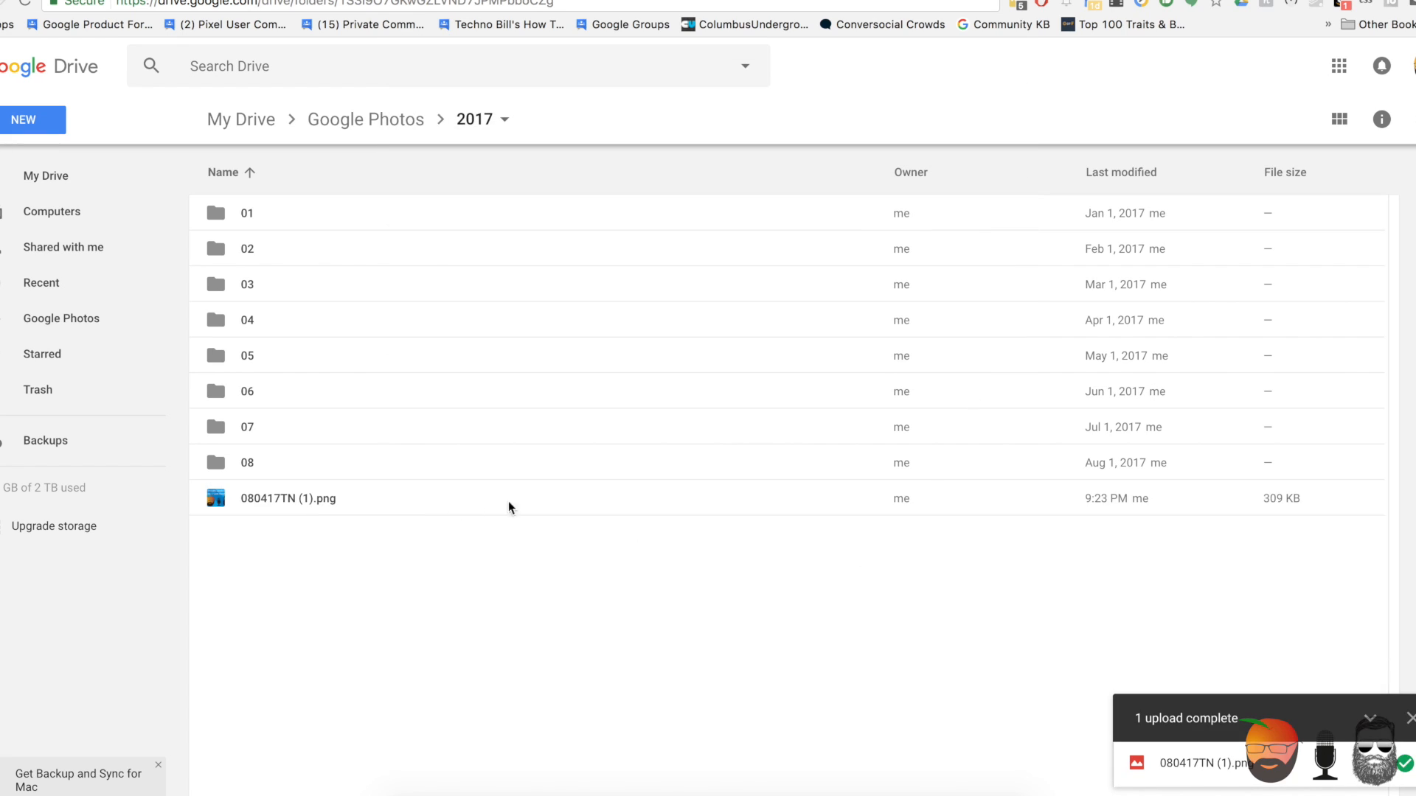
pyautogui.moveTo(230, 497)
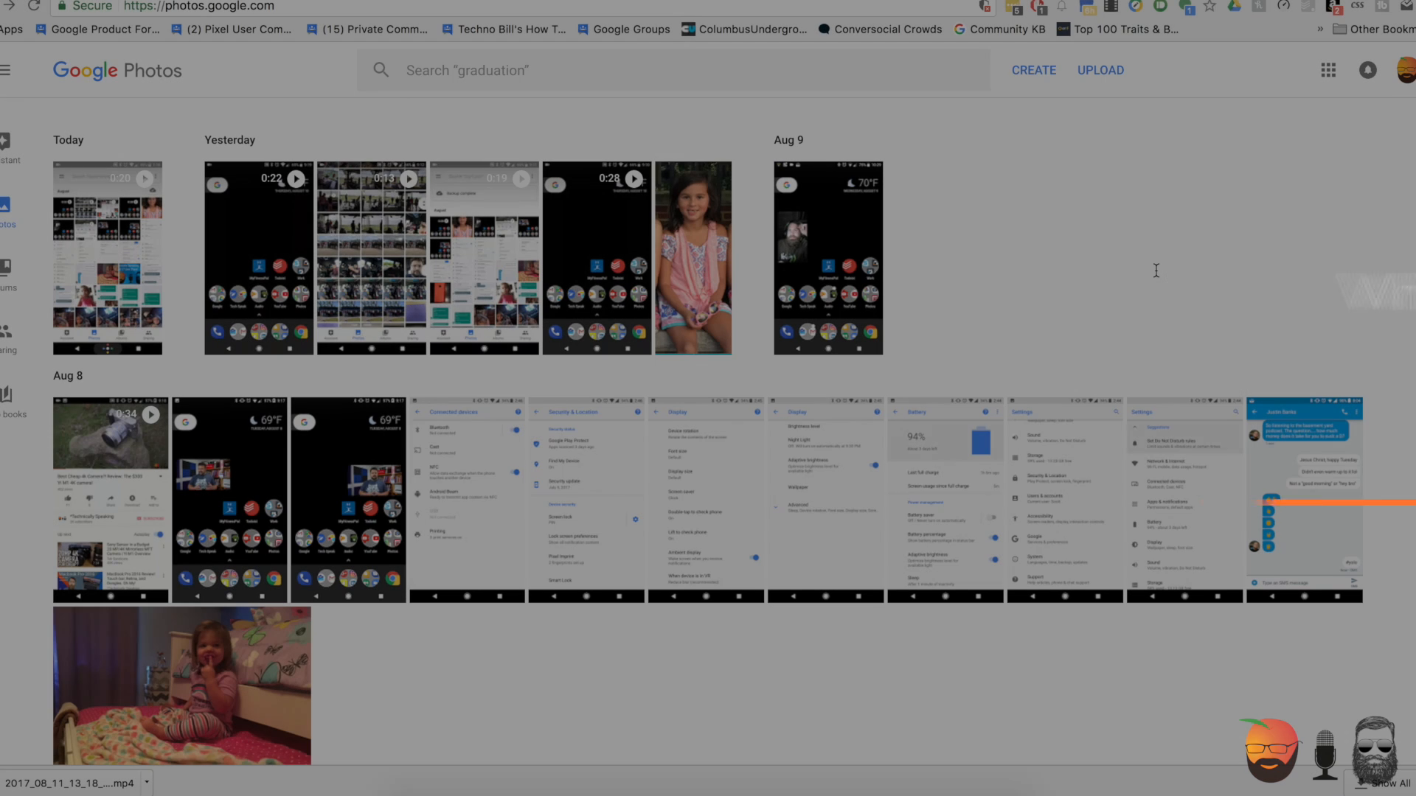
# Step: Archive the Aug 8 battery settings screenshot from the web photo timeline
pyautogui.click(904, 416)
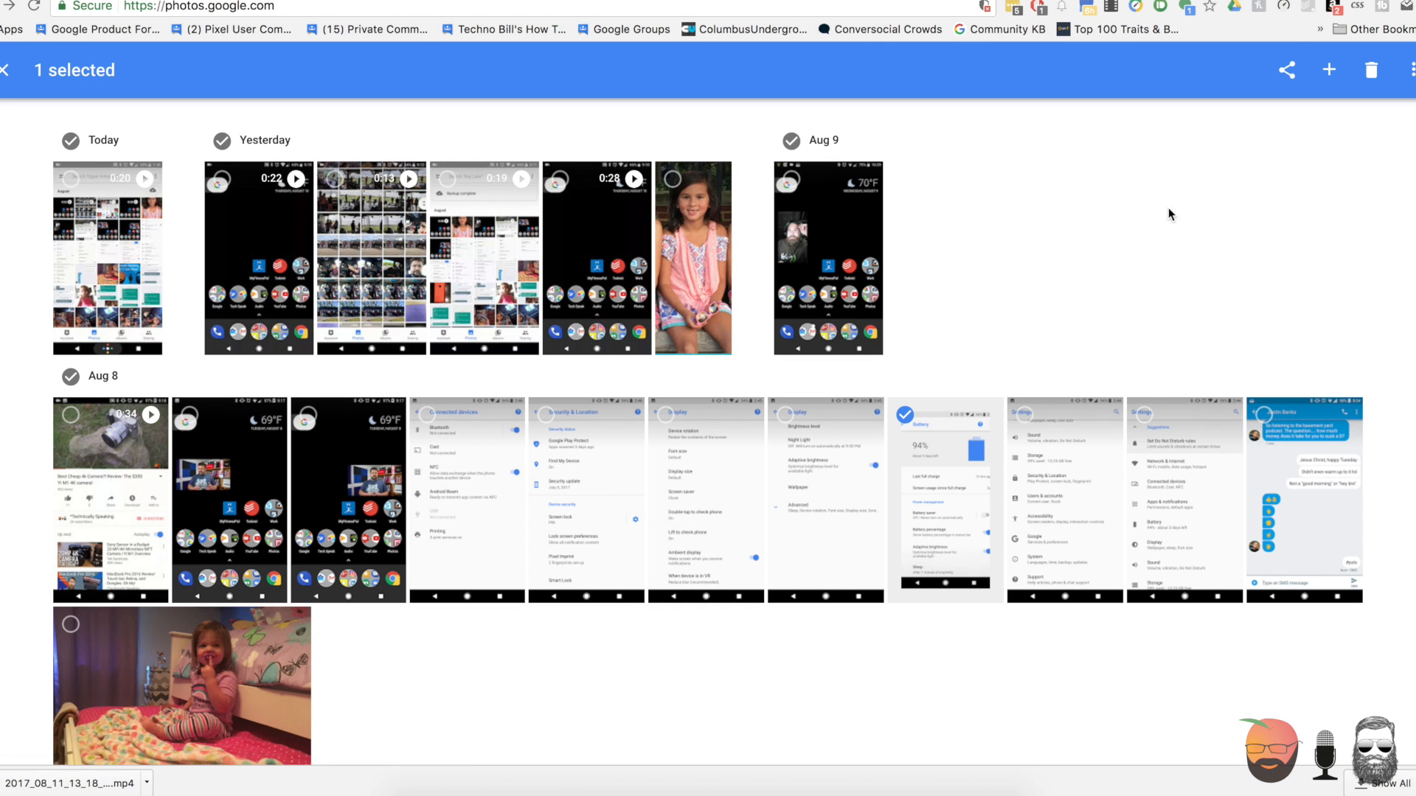
pyautogui.moveTo(1407, 69)
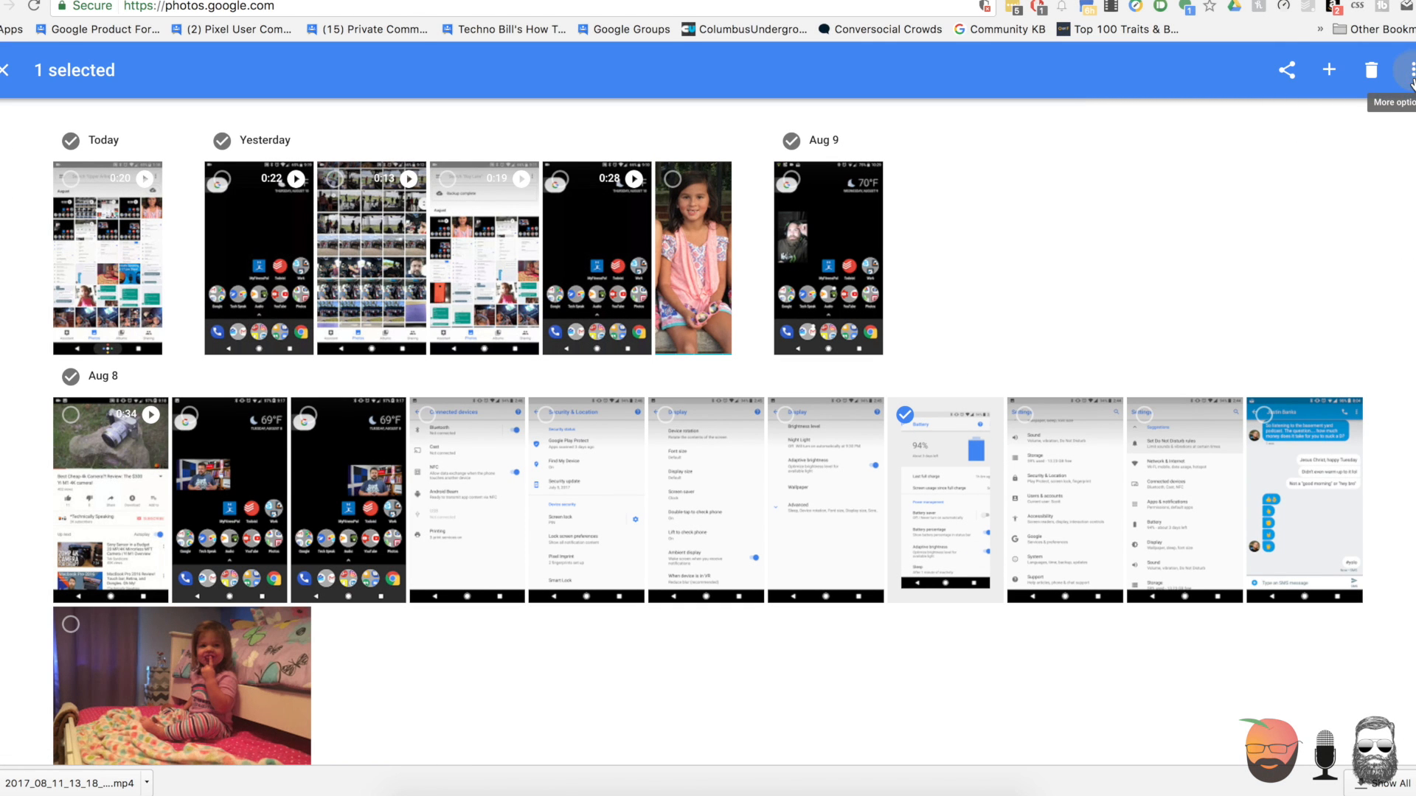
pyautogui.click(1405, 70)
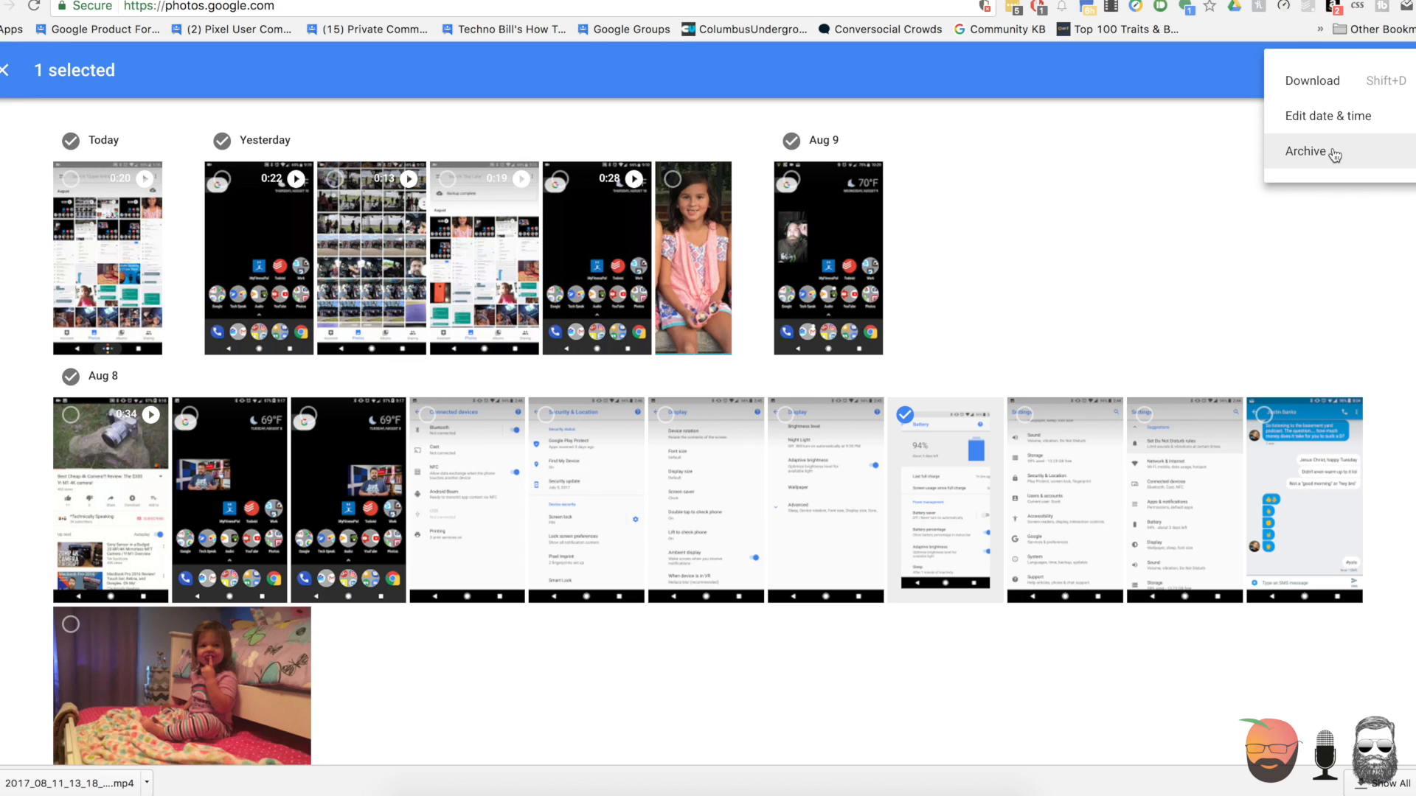
pyautogui.click(1307, 151)
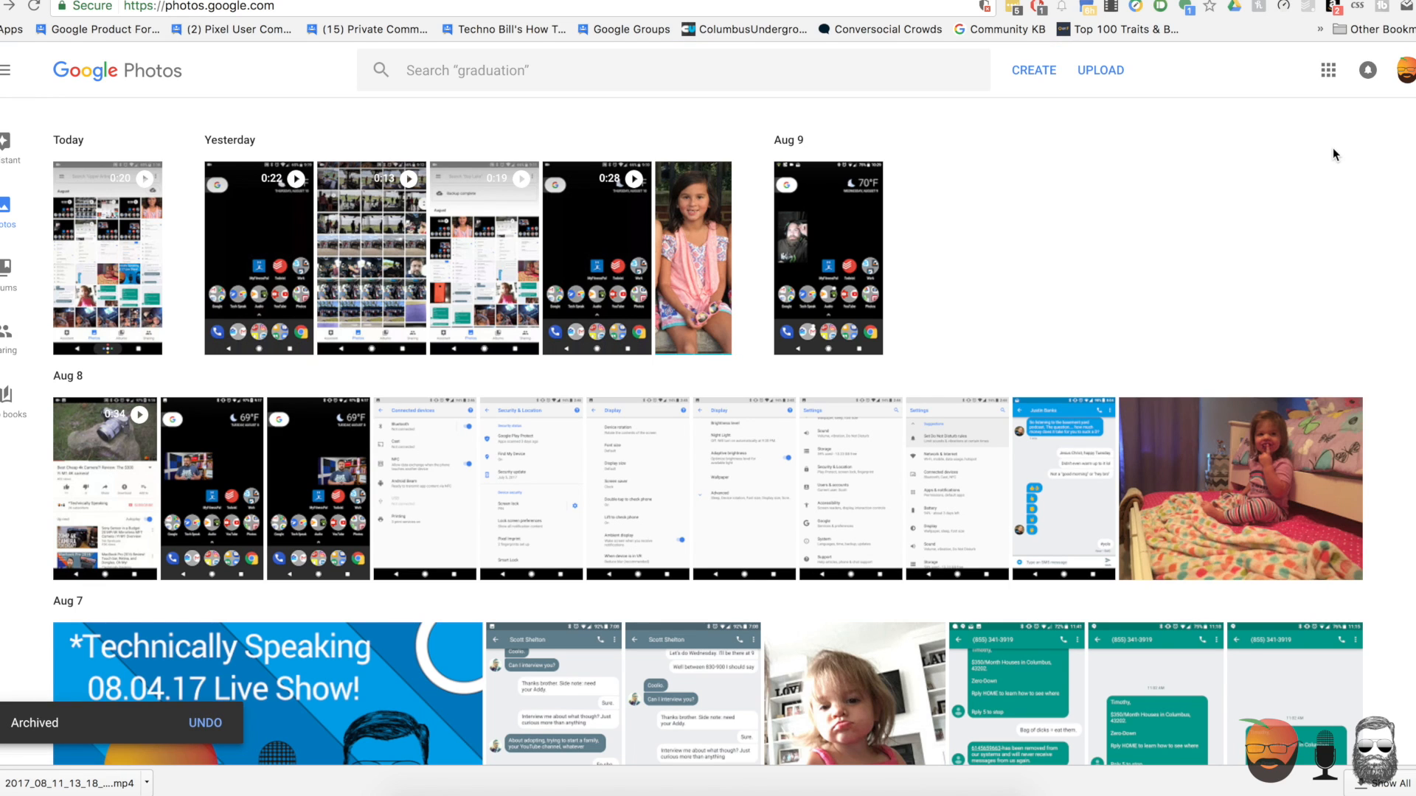
pyautogui.moveTo(452, 706)
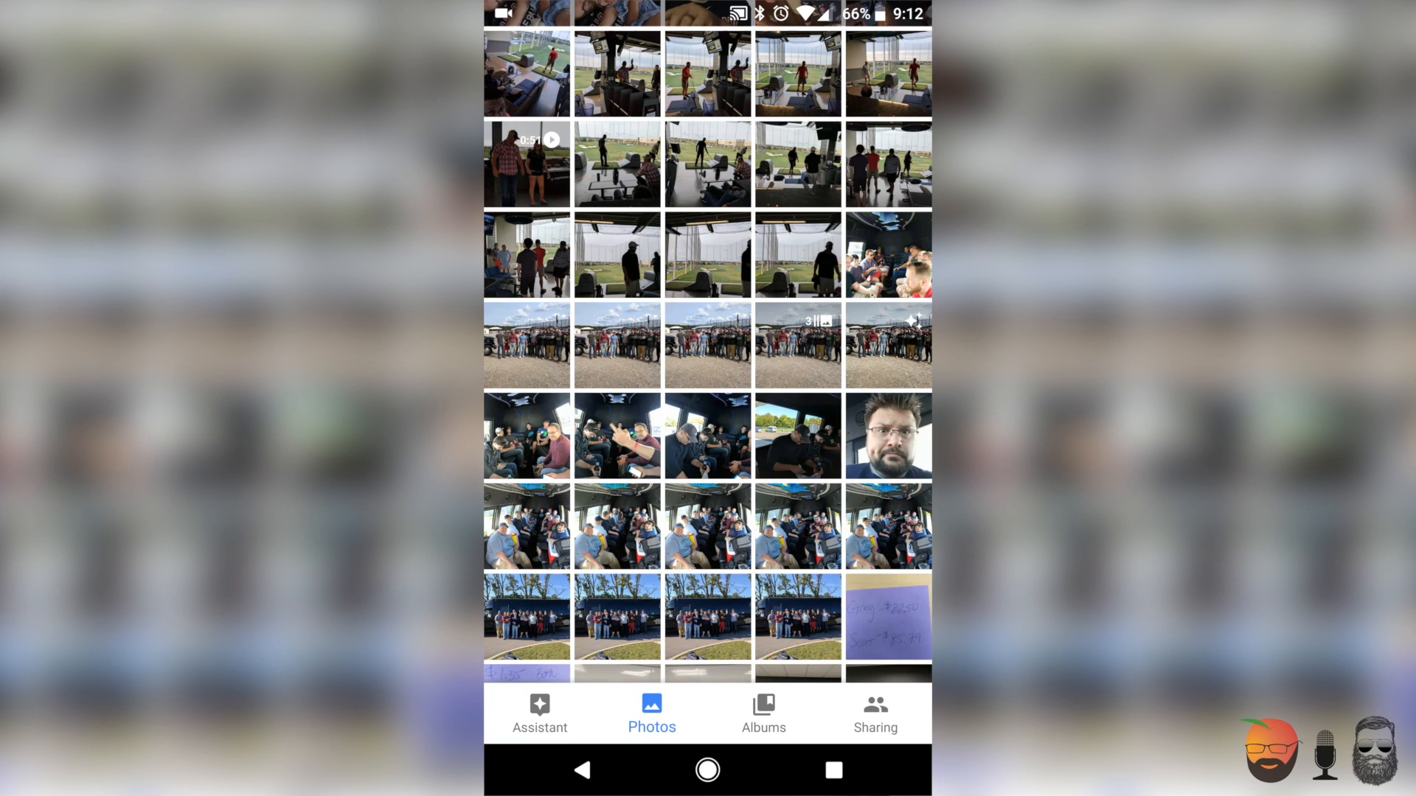
# Step: Select three August settings screenshots in the Android app's library
pyautogui.click(888, 435)
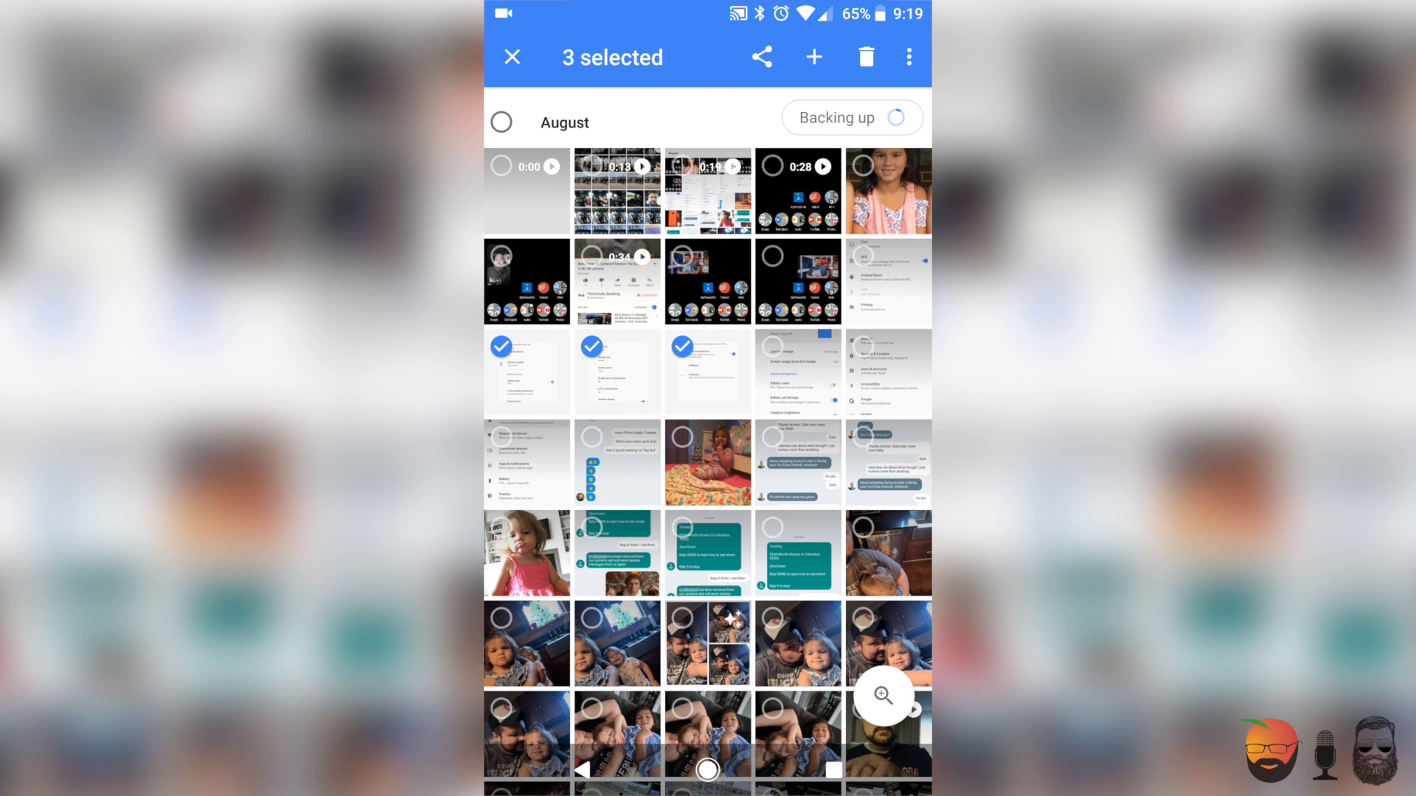
# Step: Create a new album from the three screenshots and title it 'Awesome'
pyautogui.click(811, 56)
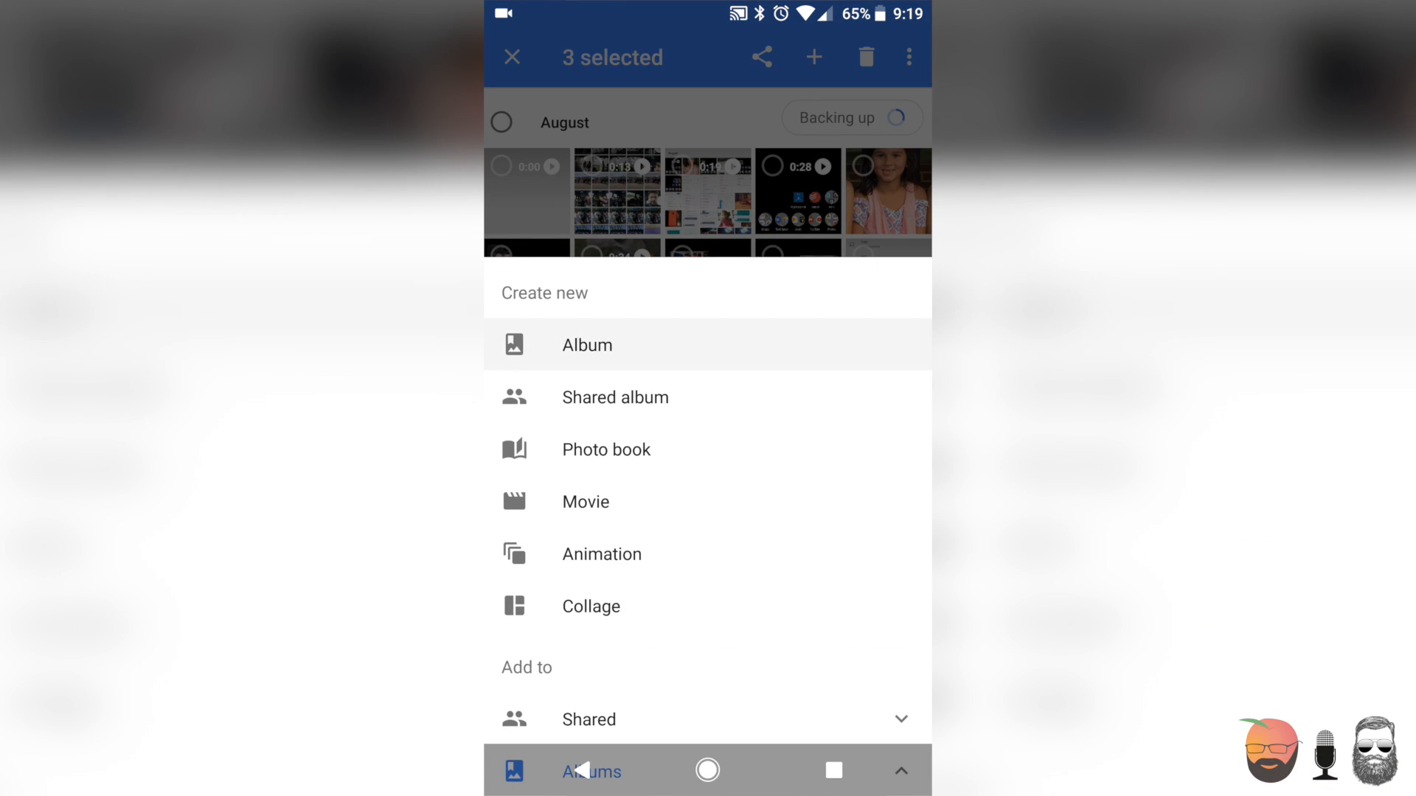
pyautogui.click(586, 343)
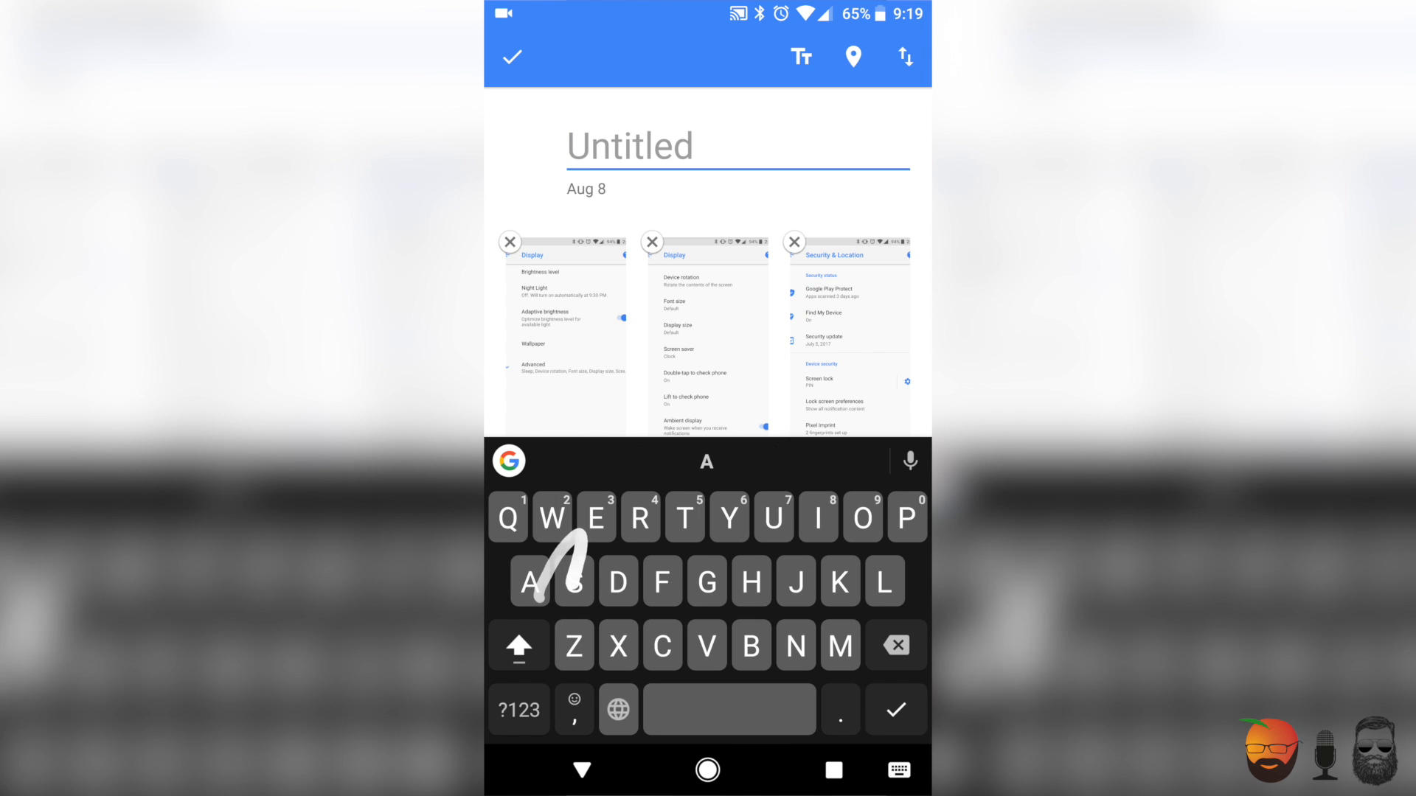
pyautogui.write('Awesome')
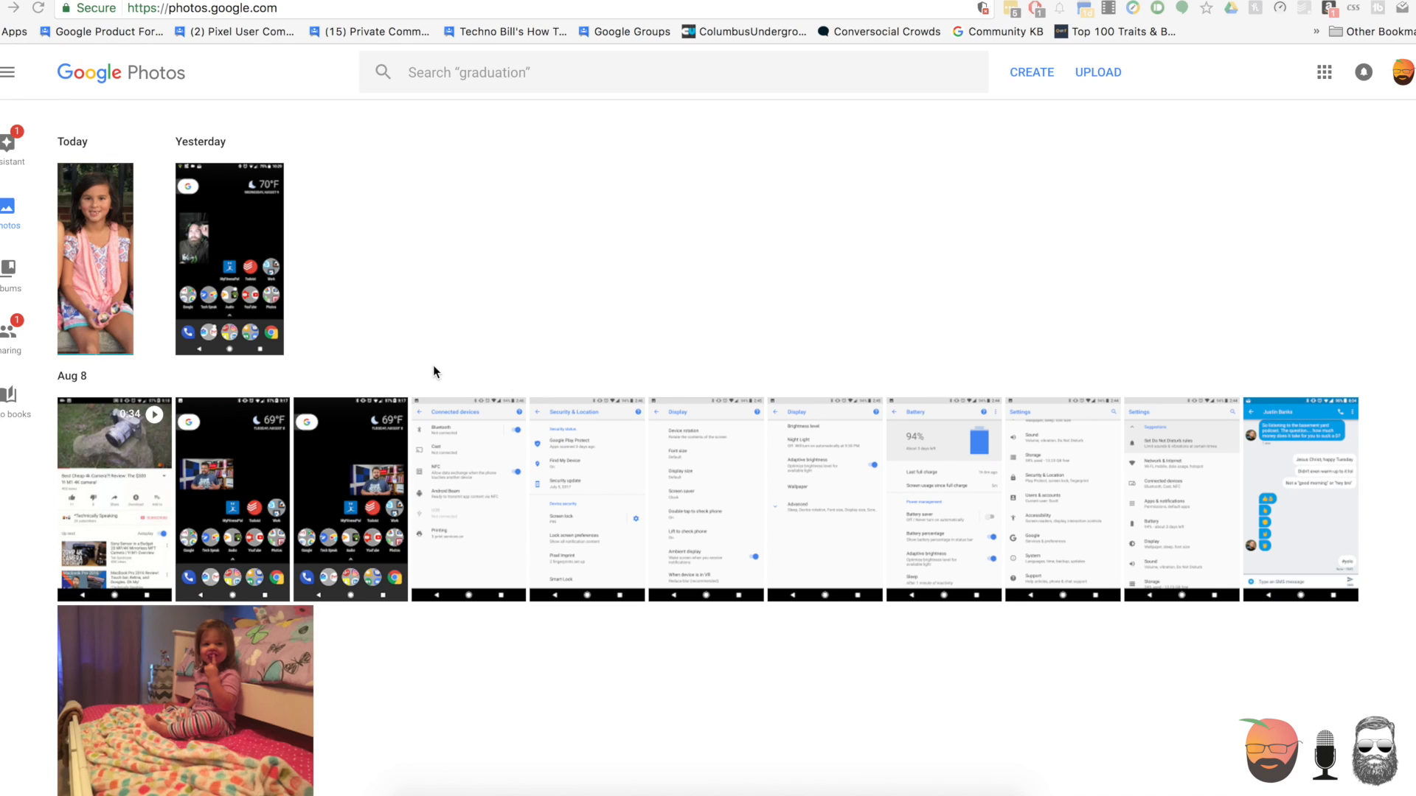
# Step: Select the Connected devices, Security & Location and Display screenshots and create a new album from them
pyautogui.click(427, 414)
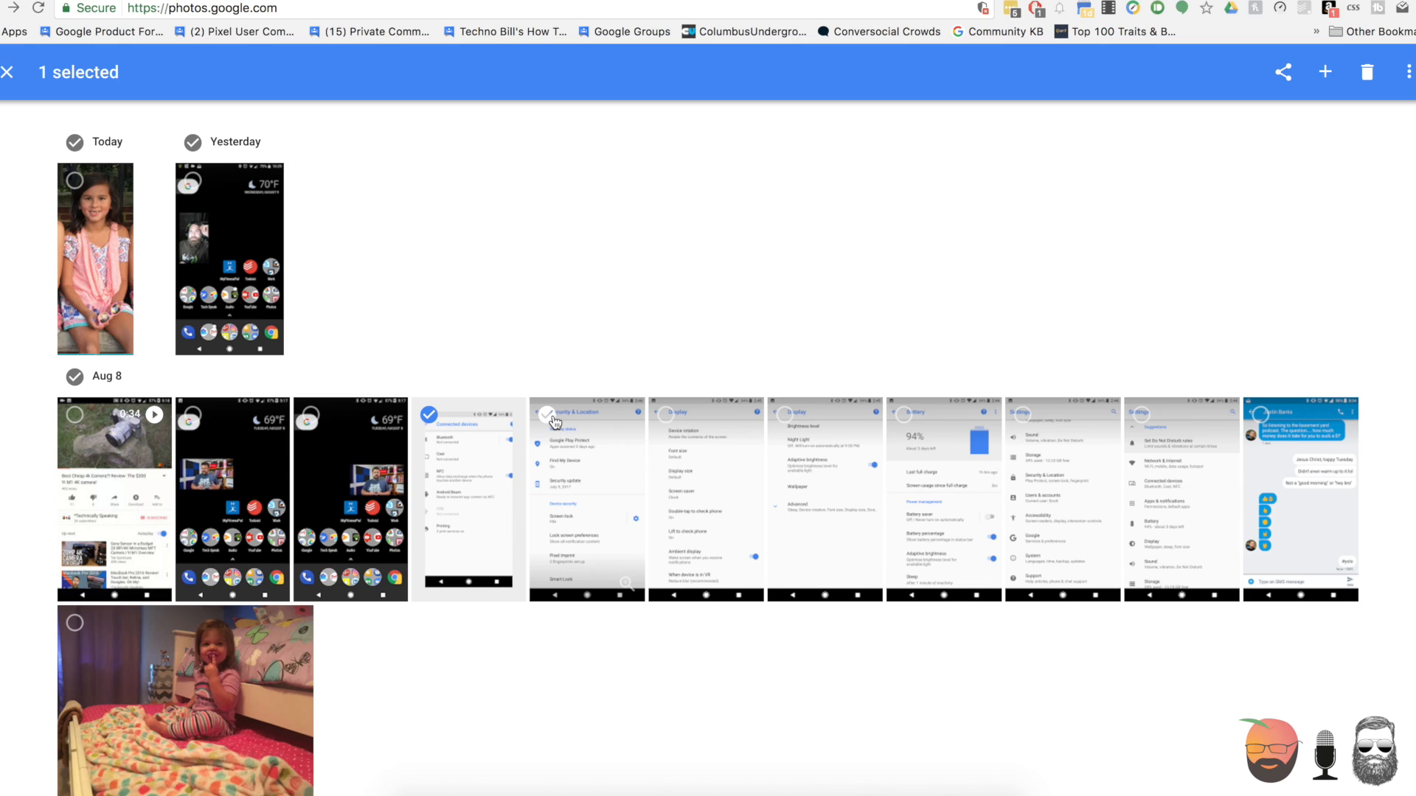
pyautogui.click(705, 413)
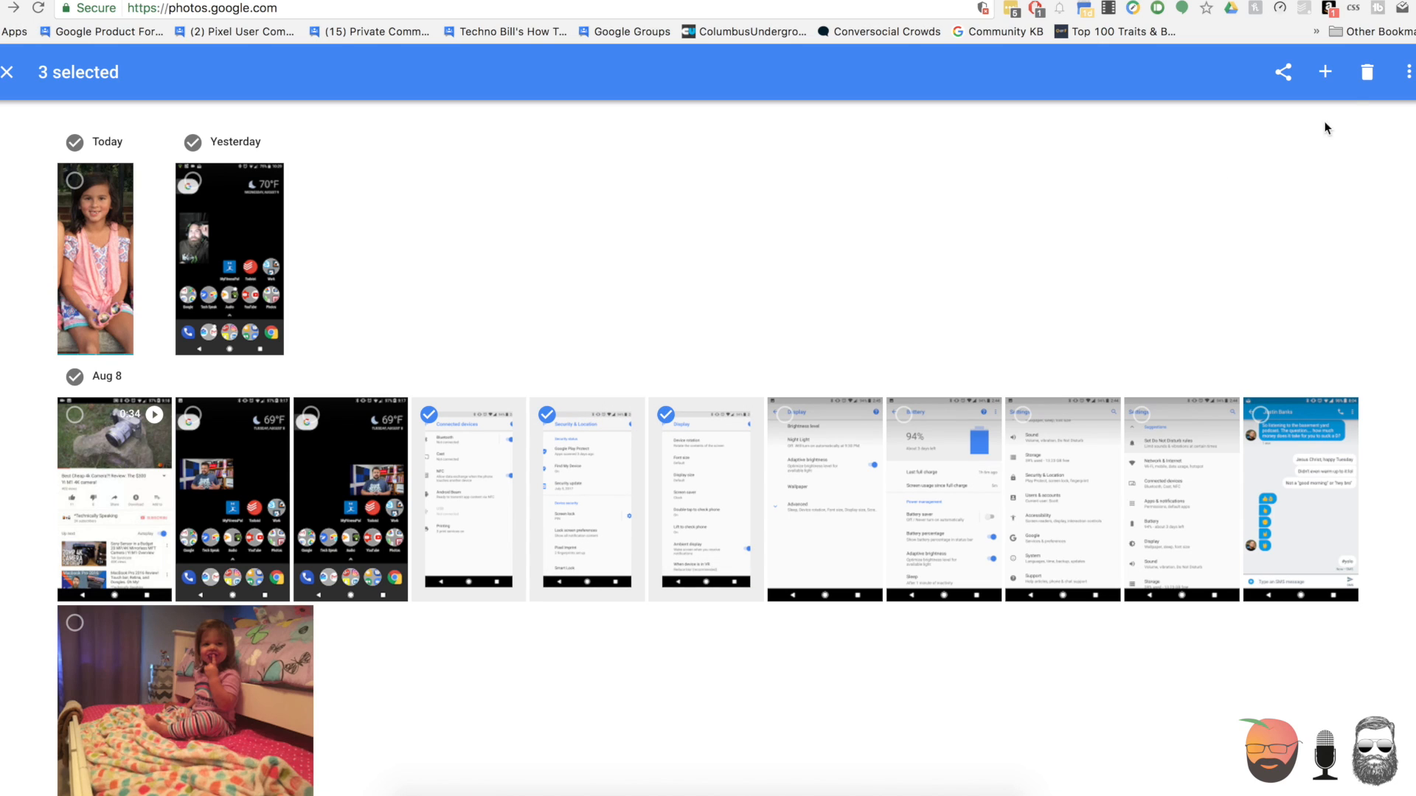
pyautogui.moveTo(1325, 72)
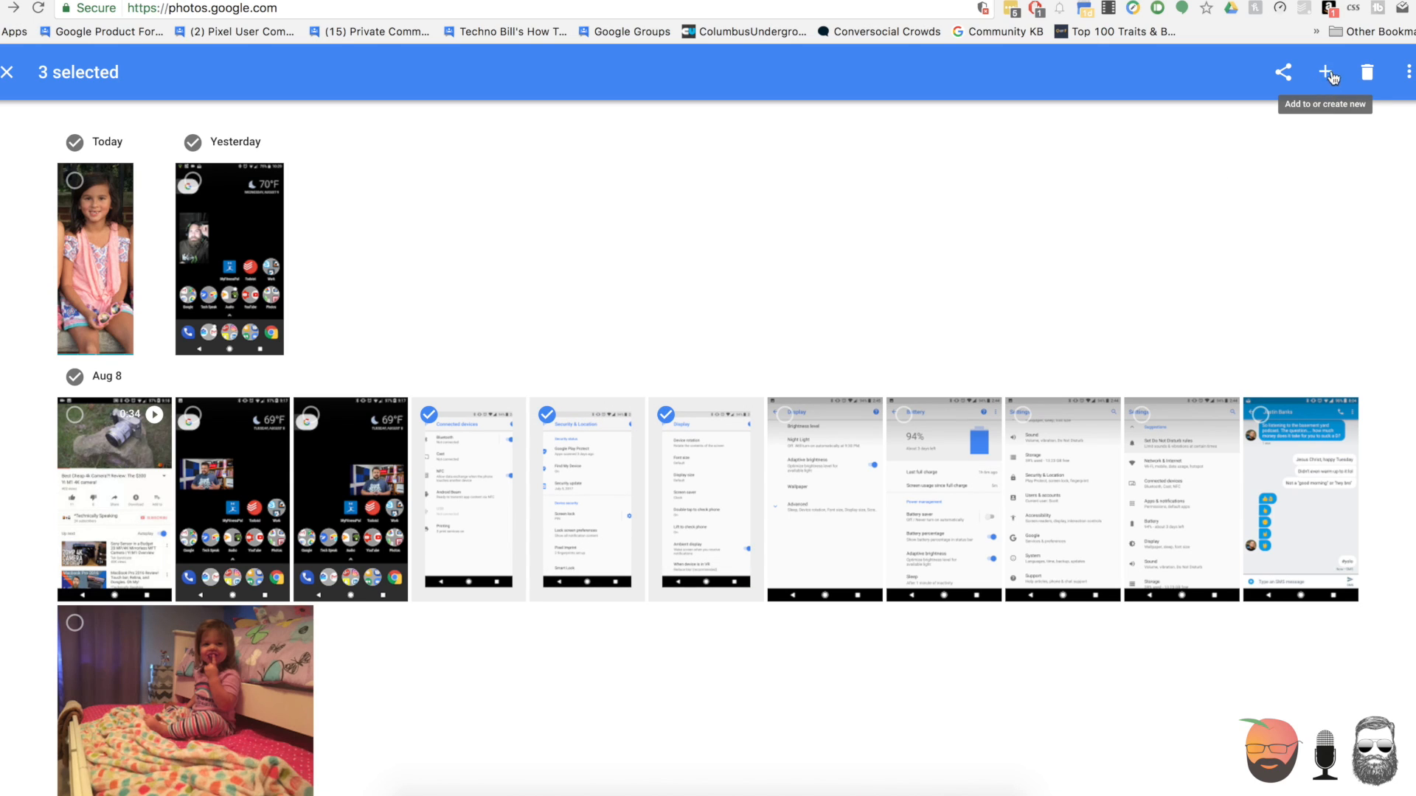
pyautogui.click(1328, 72)
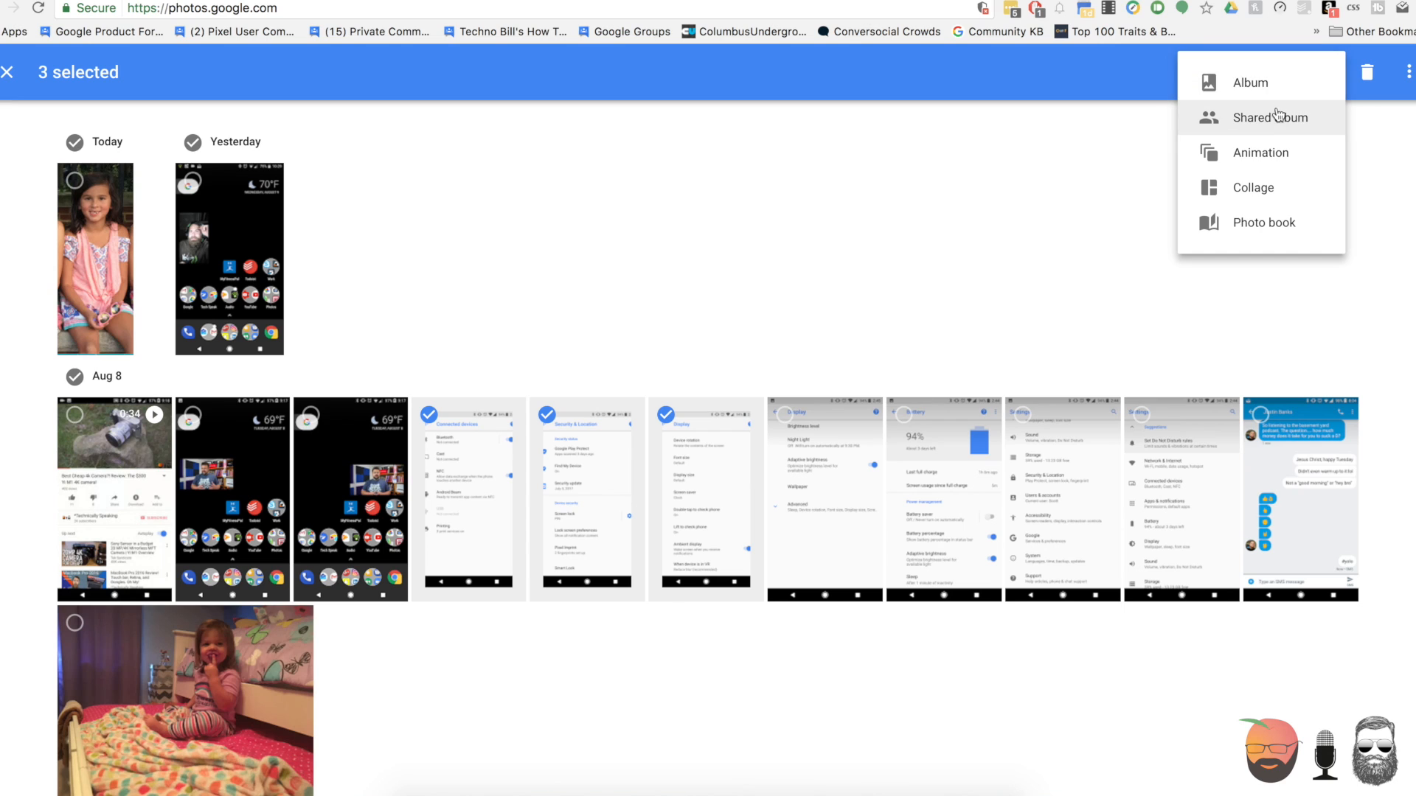
pyautogui.moveTo(1249, 82)
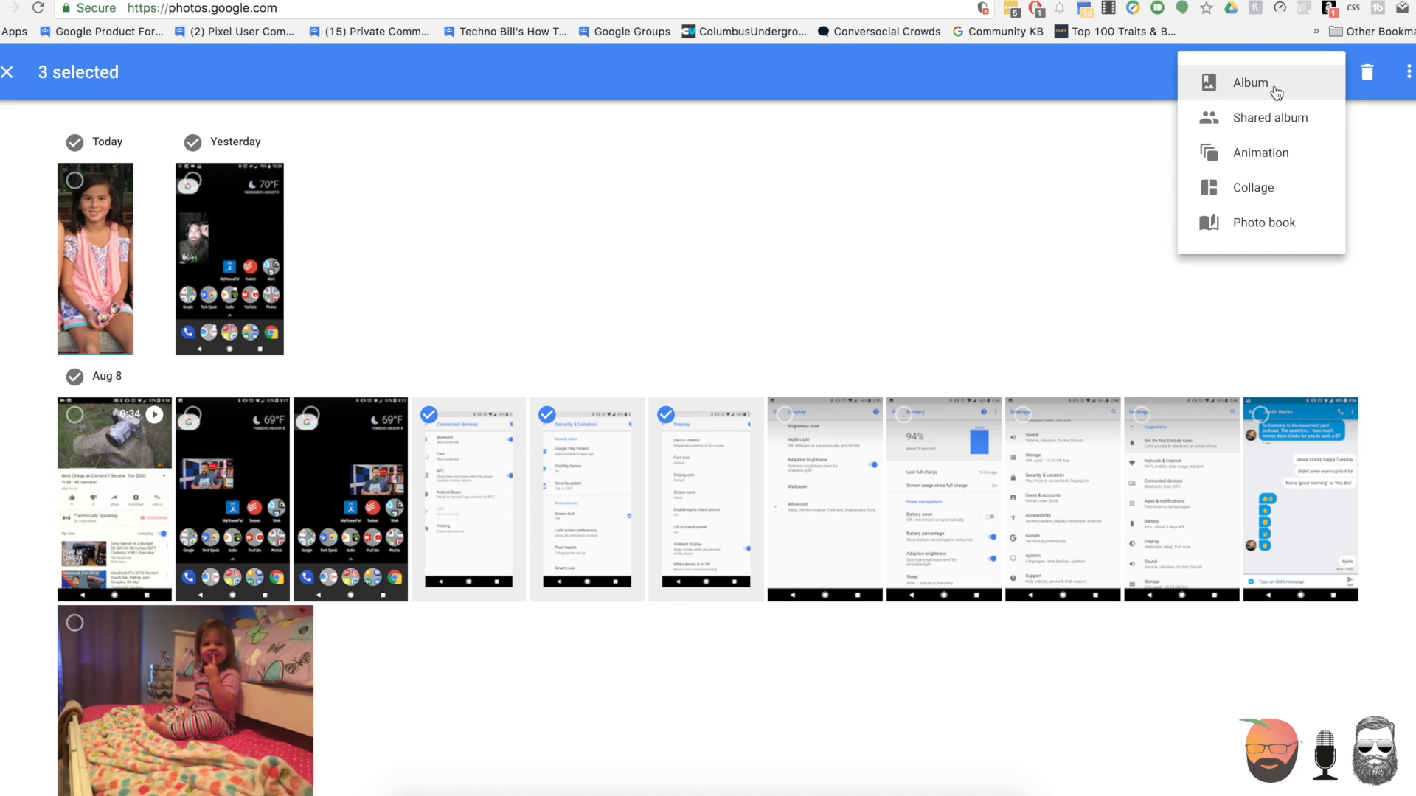
pyautogui.click(1250, 83)
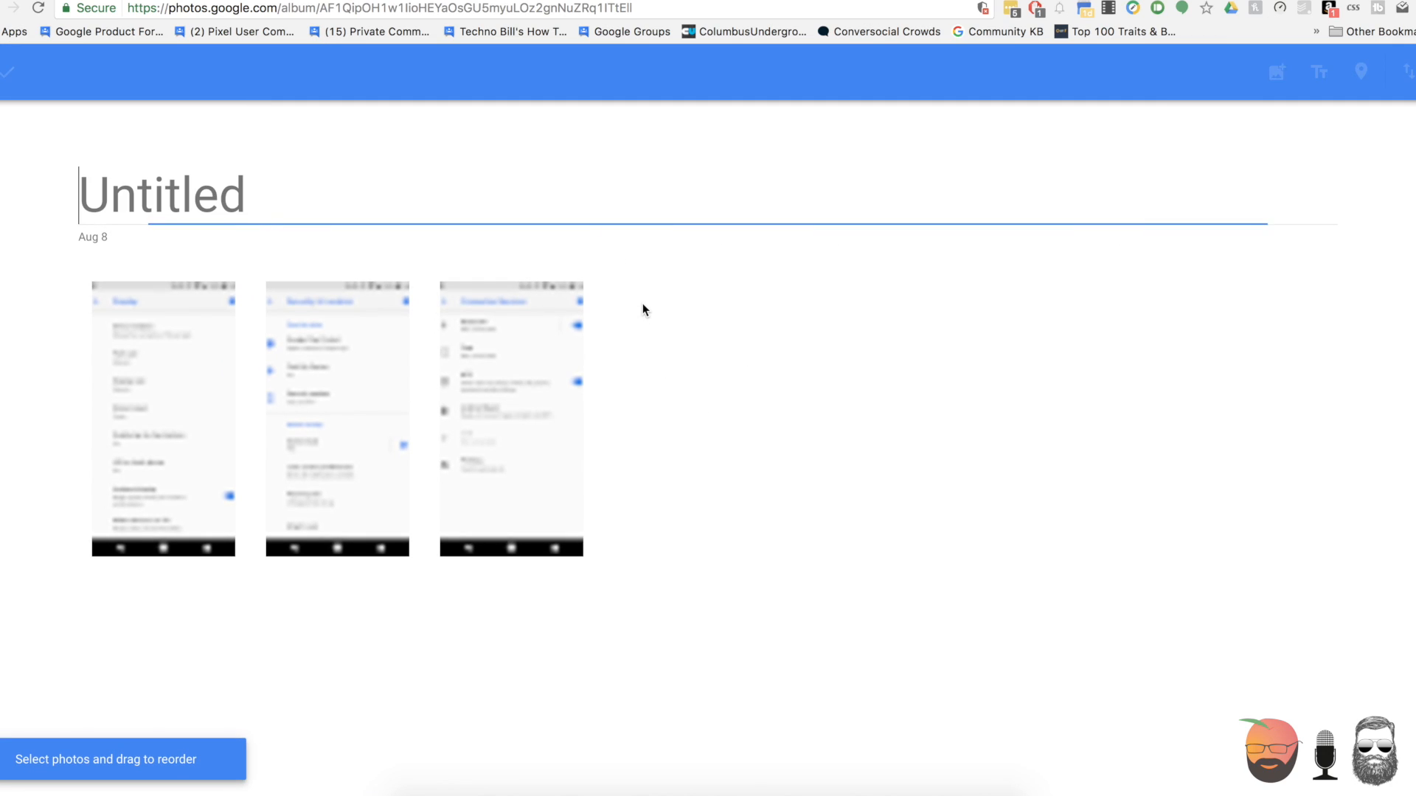
# Step: Title the new three-screenshot album 'Sweet Sweet Album'
pyautogui.write('Sweet Sweet Album')
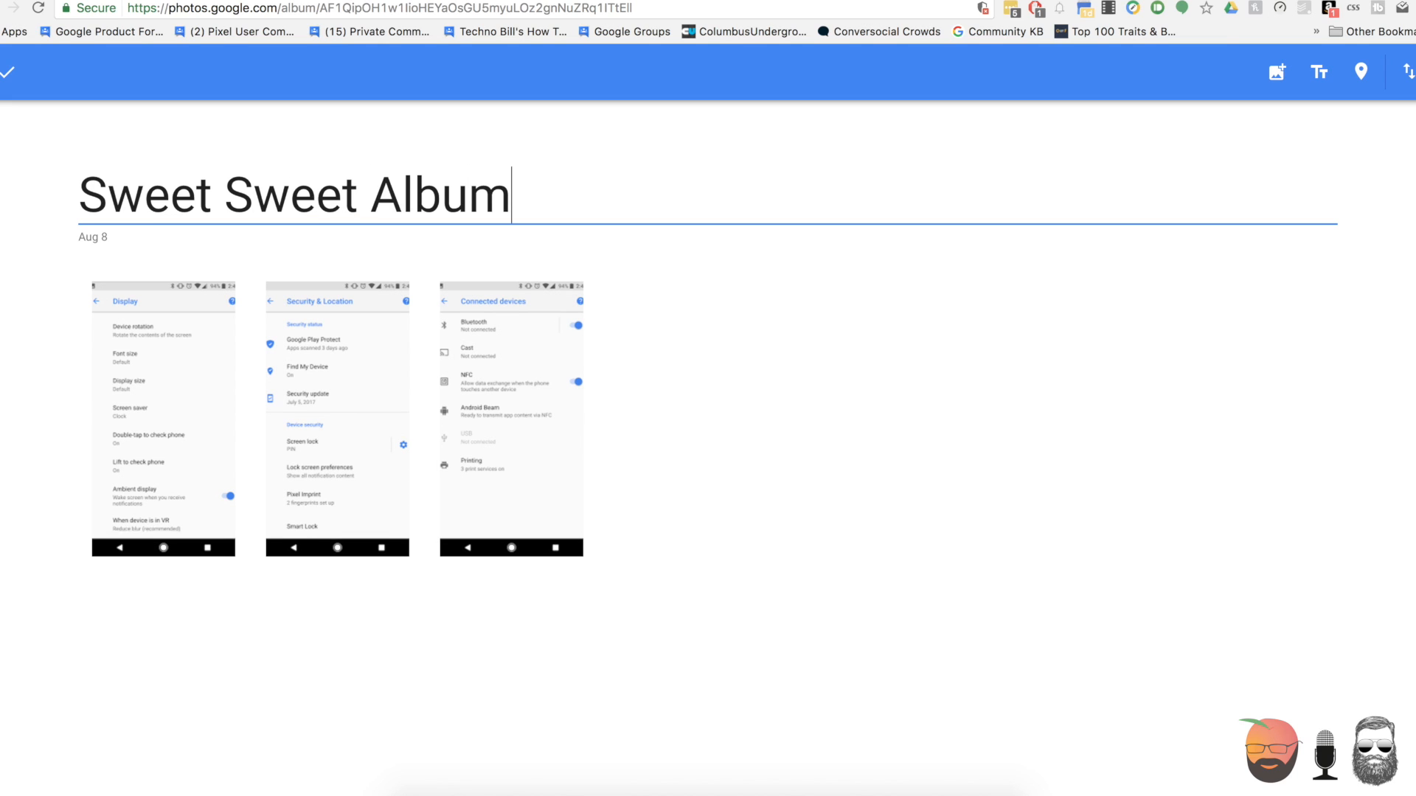
pyautogui.moveTo(227, 131)
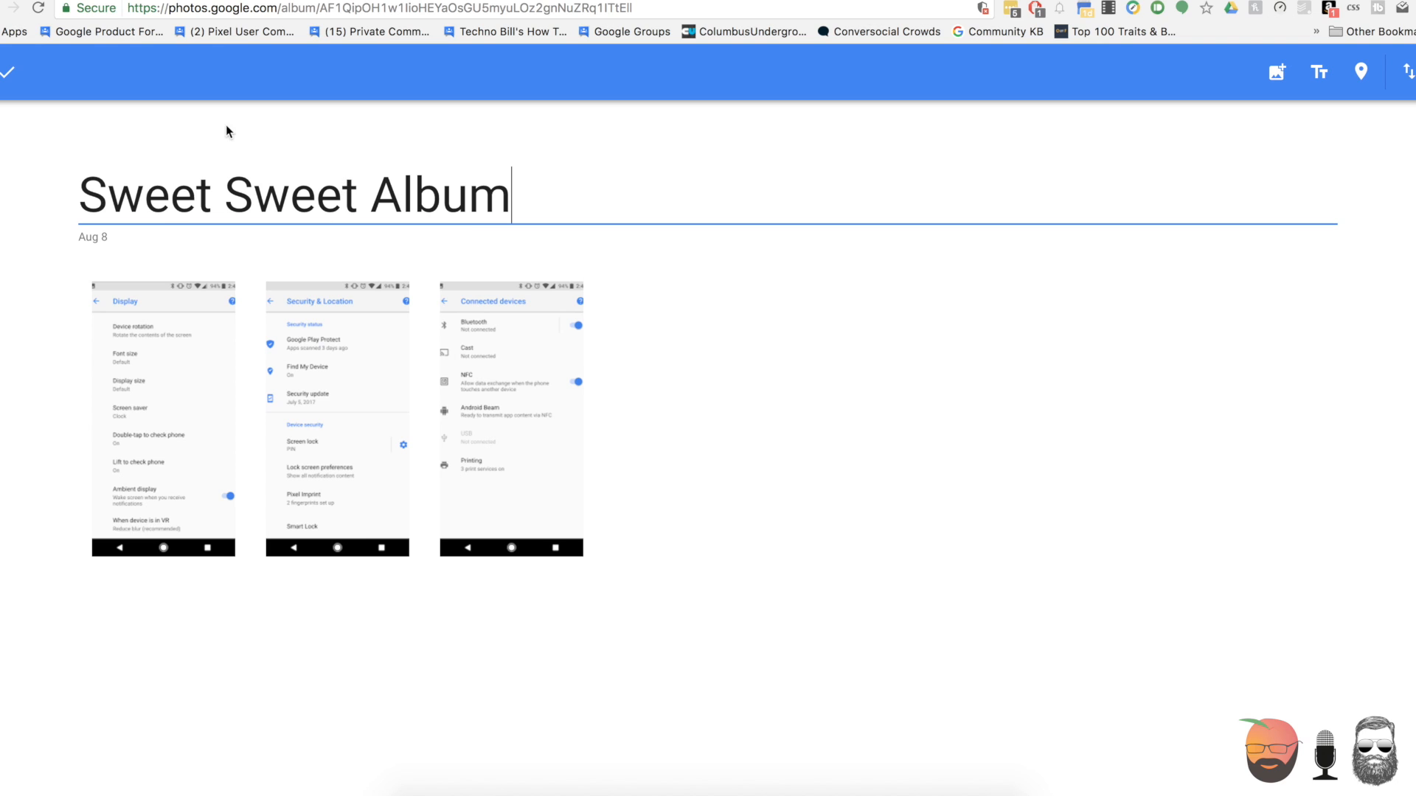
pyautogui.moveTo(9, 74)
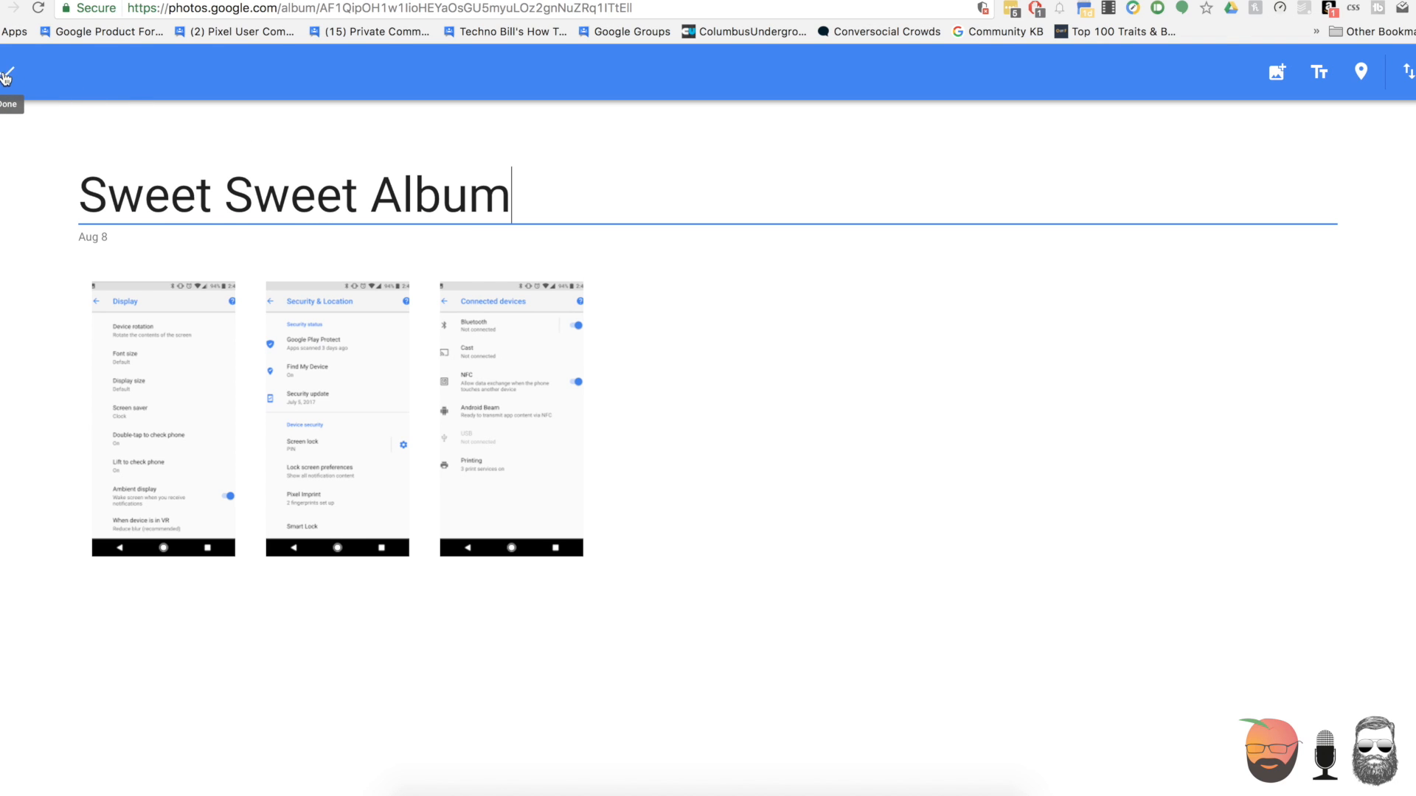